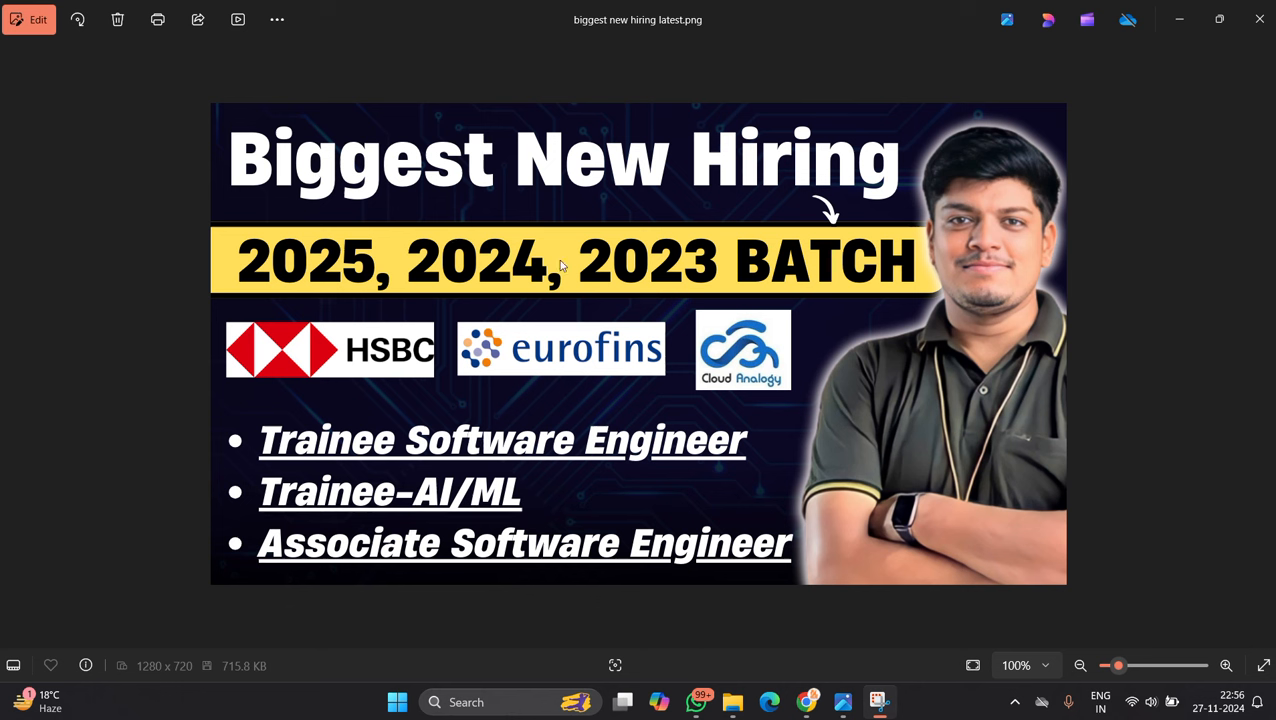
mouse_move(586, 372)
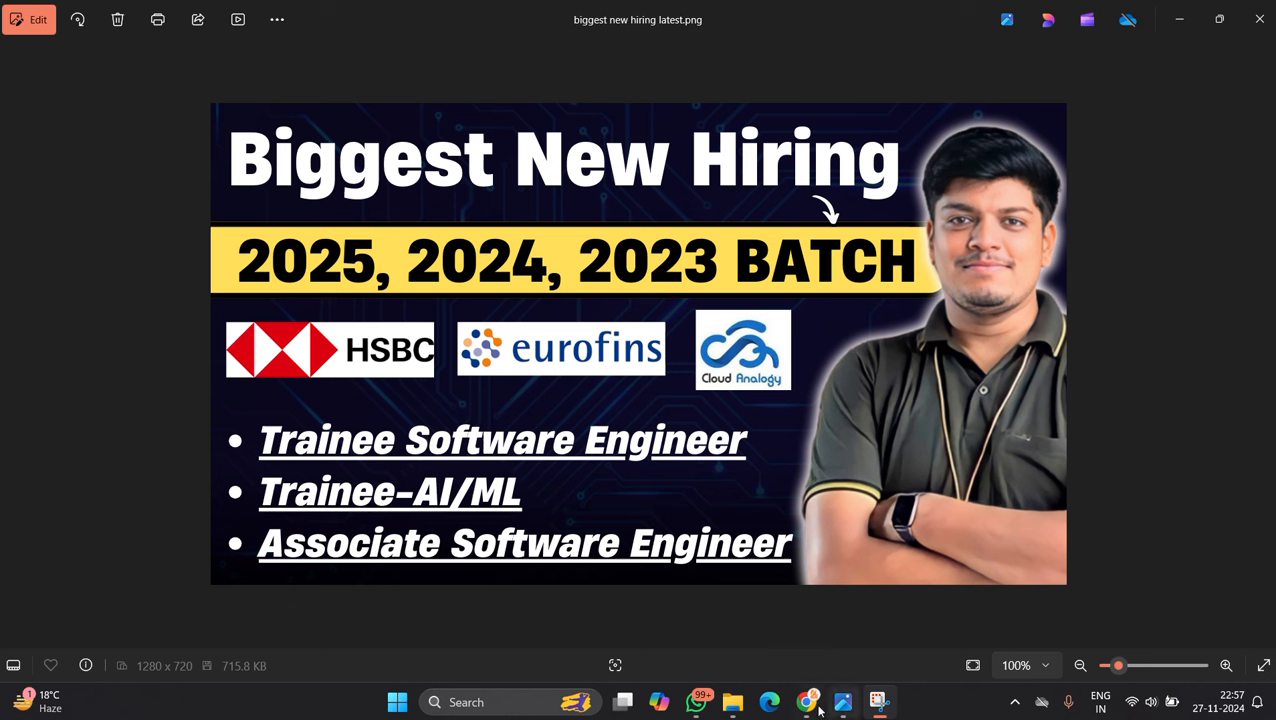
mouse_move(808, 702)
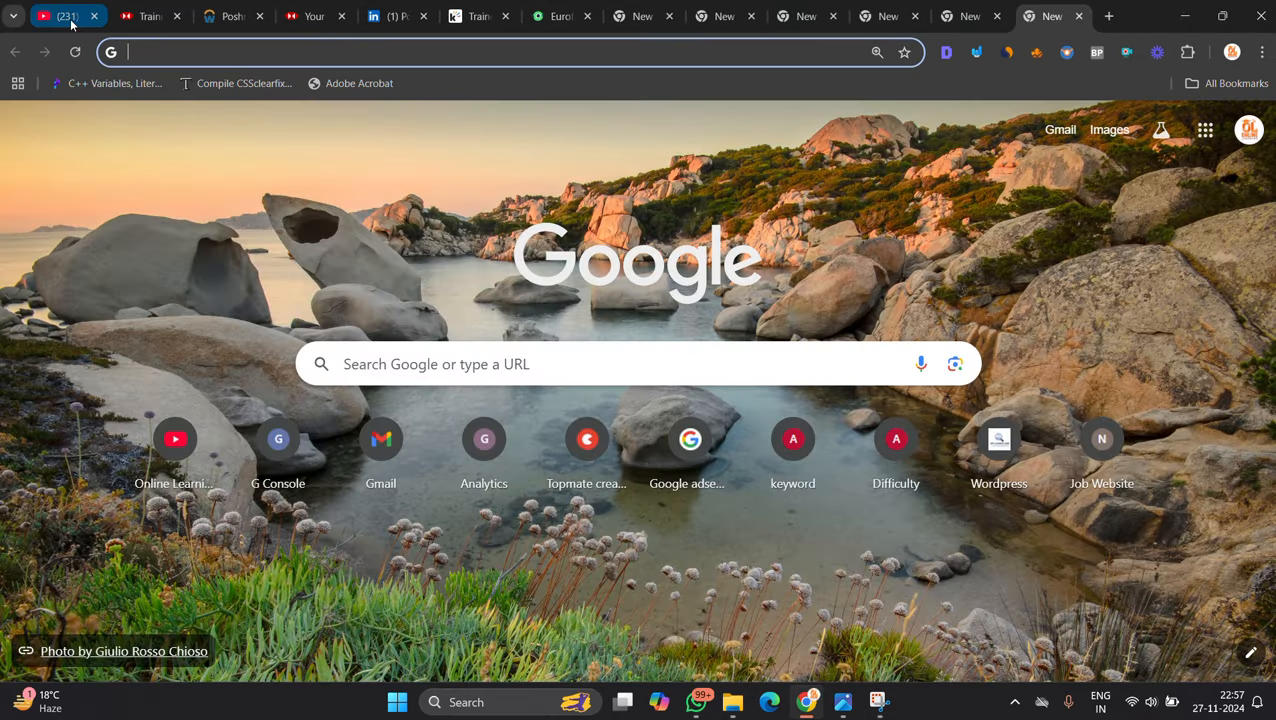
Review the HSBC Trainee Software Engineer posting in Pune, highlighting the title and reading its Requirements.
left_click(140, 16)
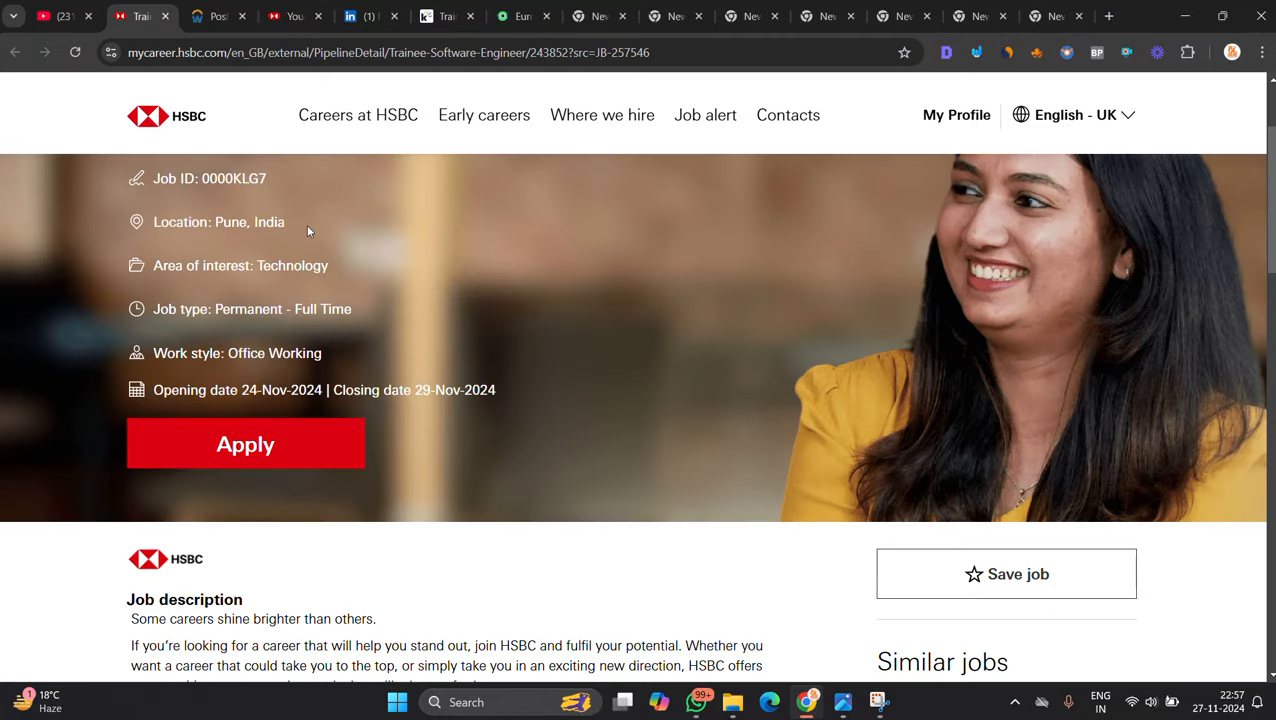
scroll("up", 3)
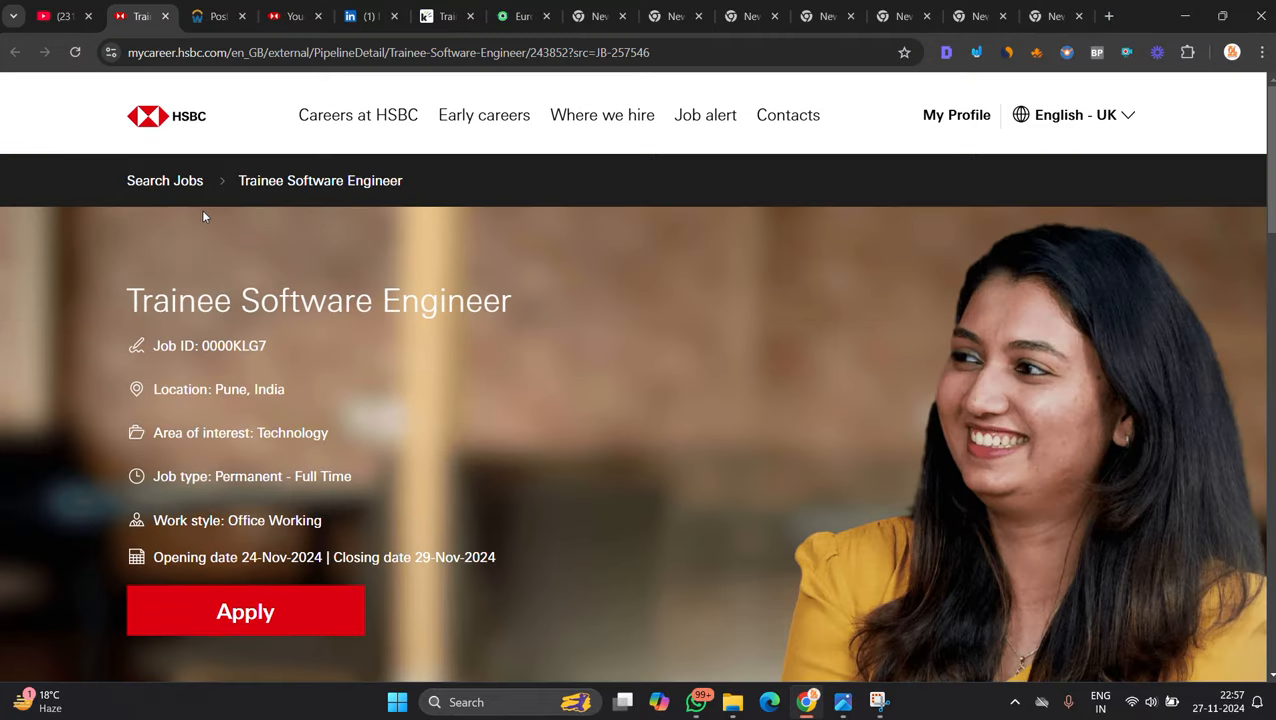
double_click(318, 300)
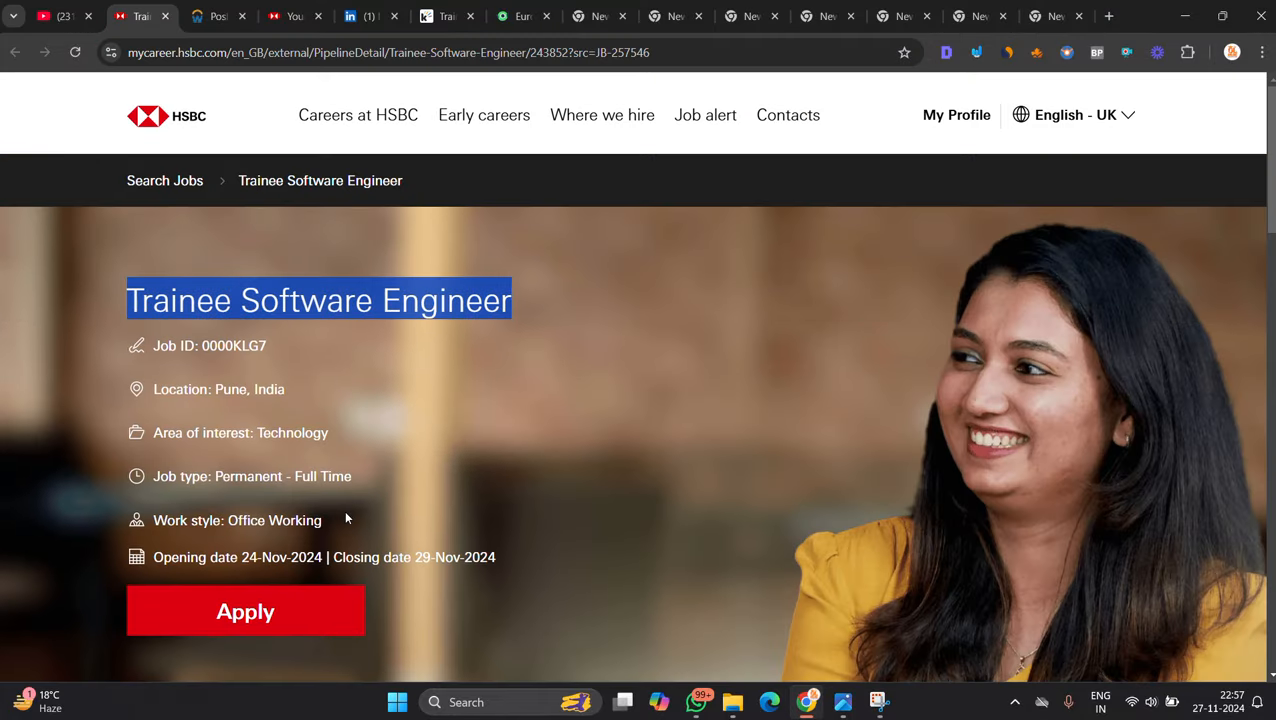
scroll("down", 3)
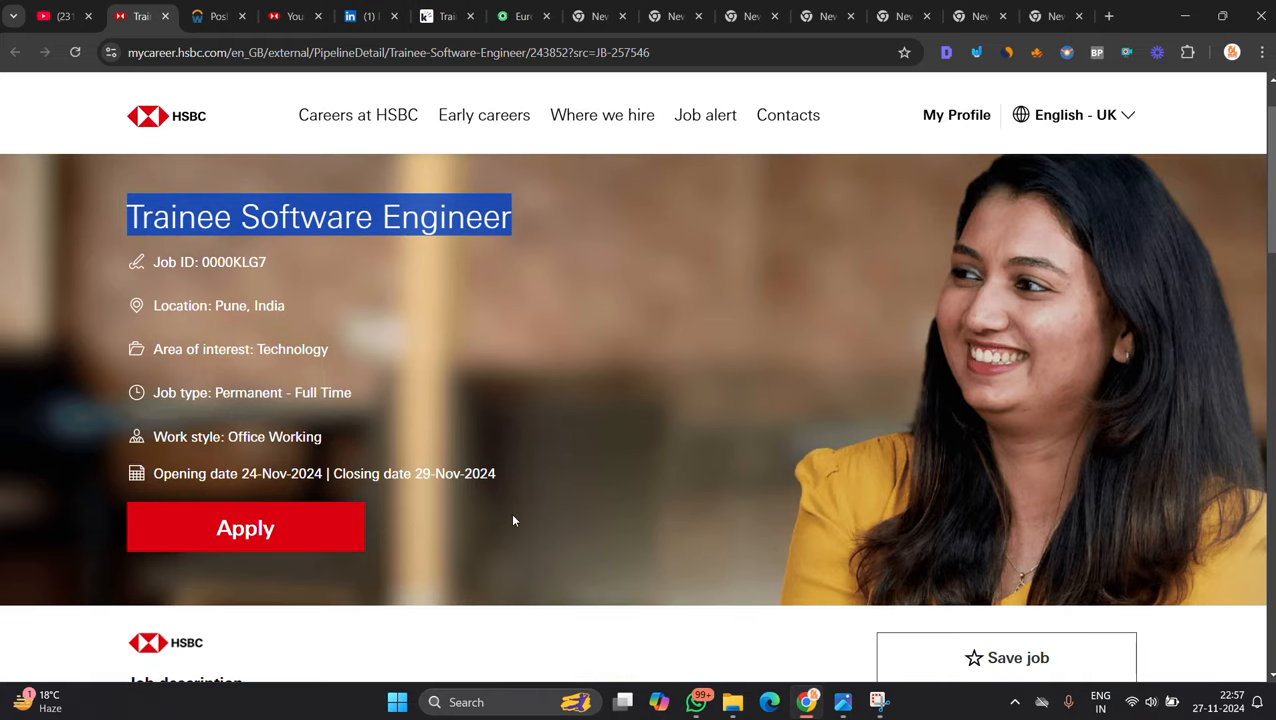
scroll("down", 3)
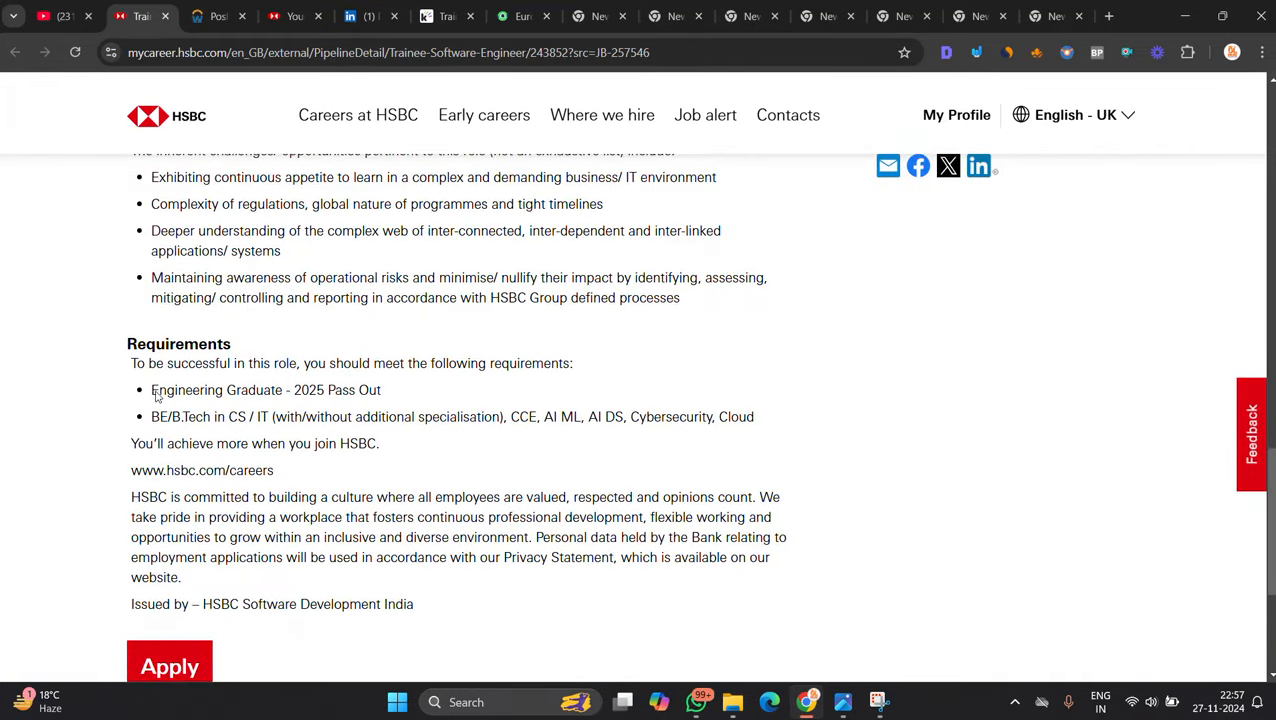
mouse_move(388, 400)
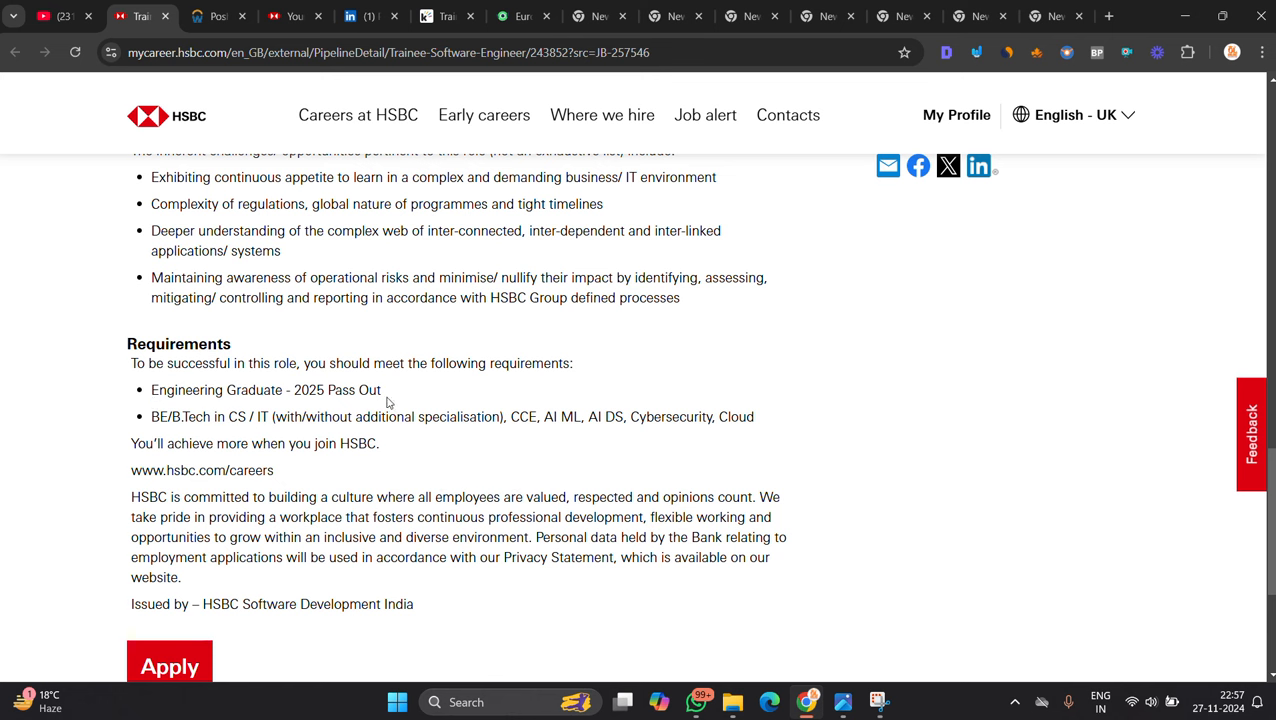
mouse_move(366, 426)
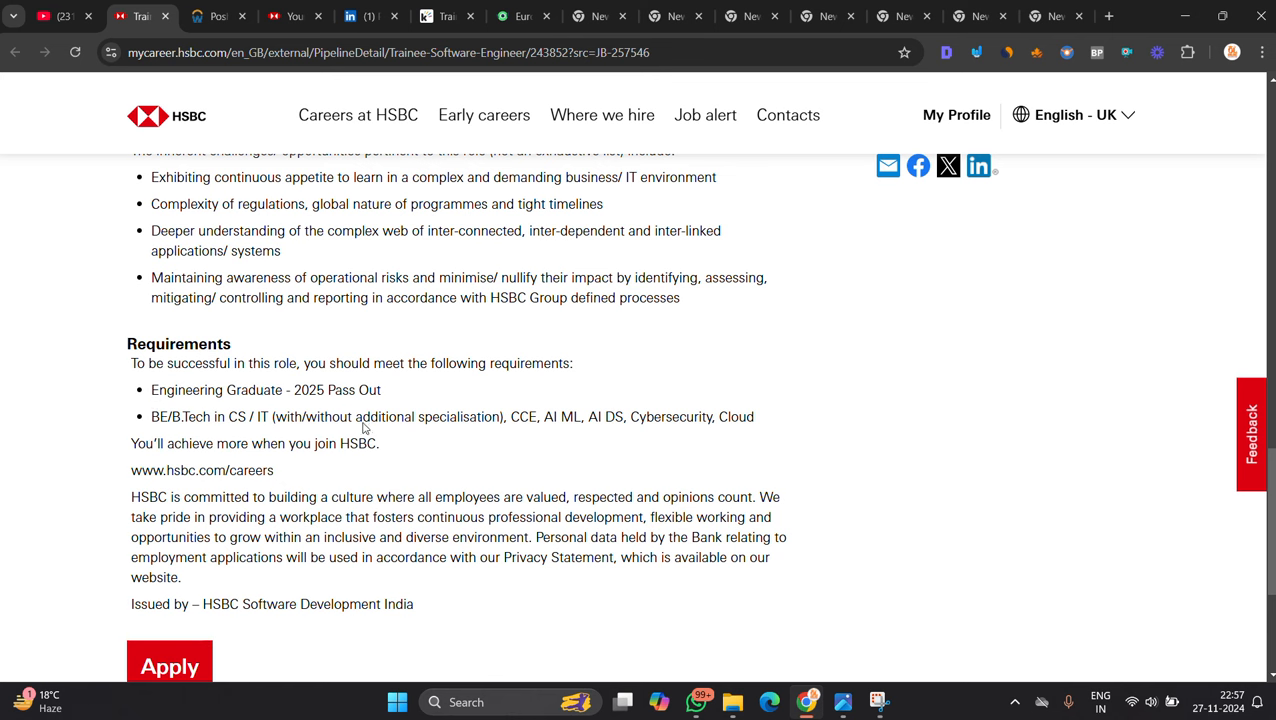
scroll("up", 3)
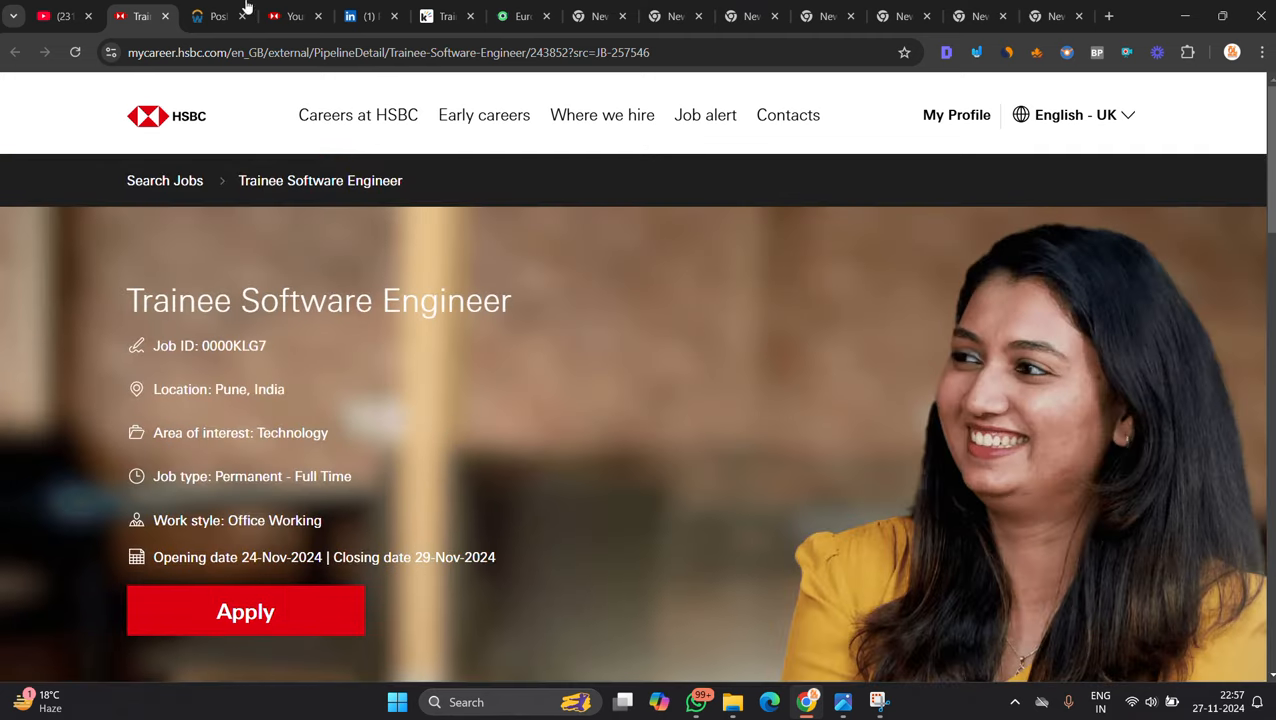
Show the Taleo application for Trainee Software Engineer (0000KLG7) at step 2 of 6, then move to Poshmark.
left_click(244, 612)
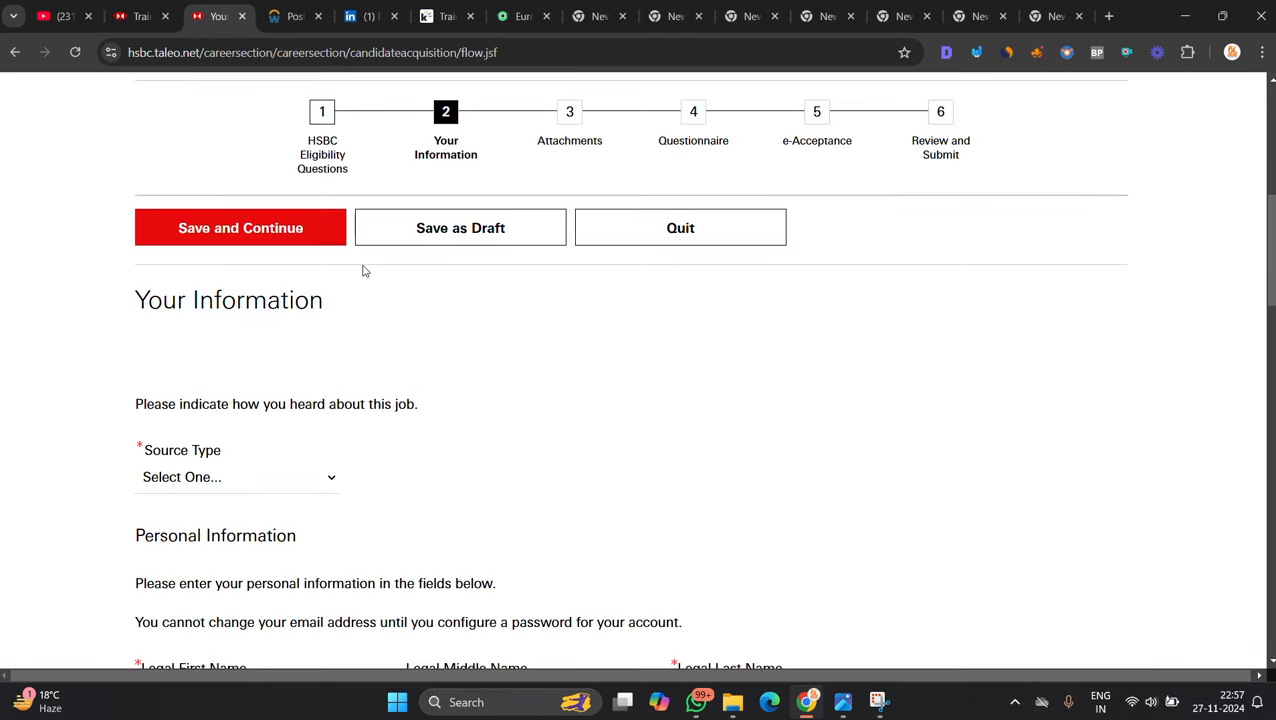
scroll("up", 3)
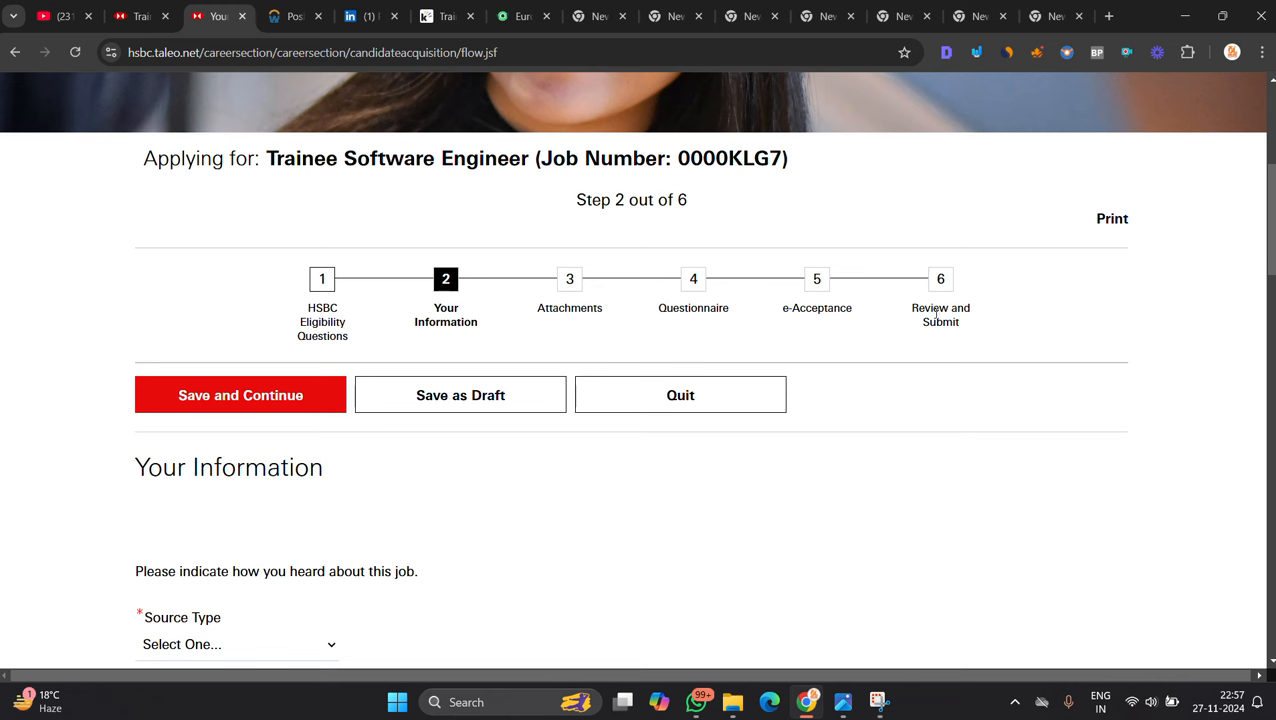
scroll("up", 3)
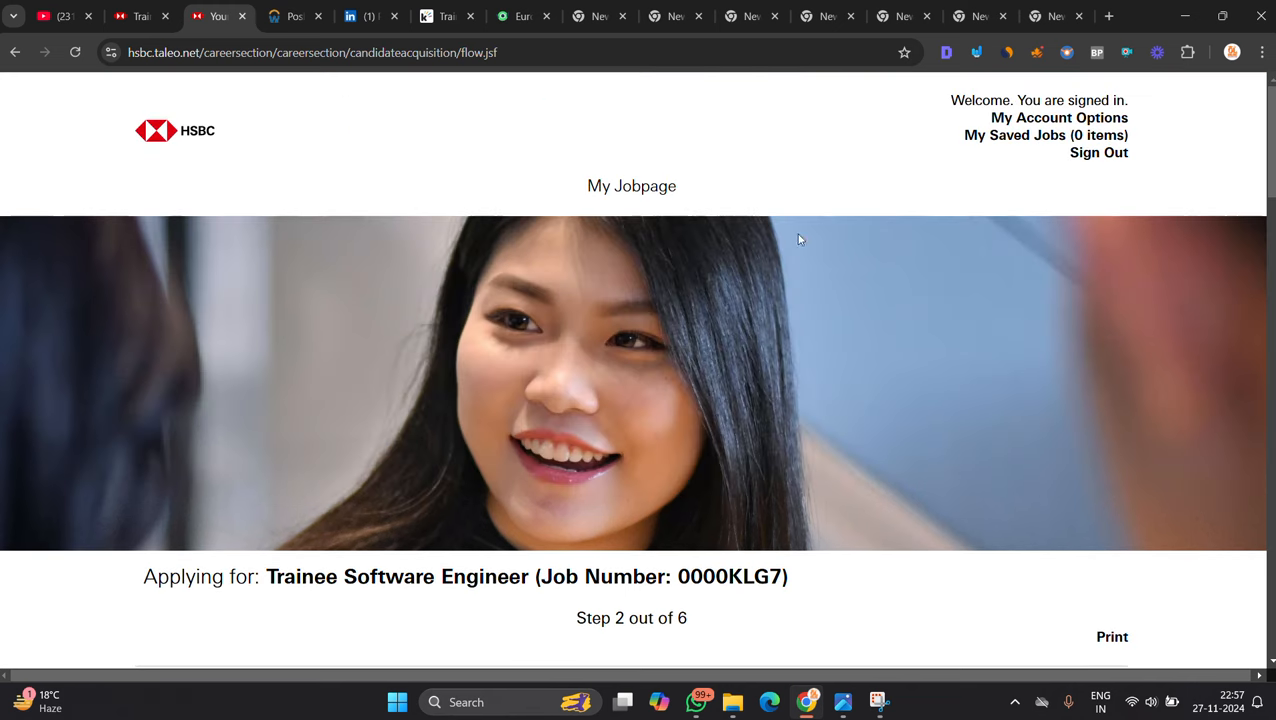
left_click(292, 16)
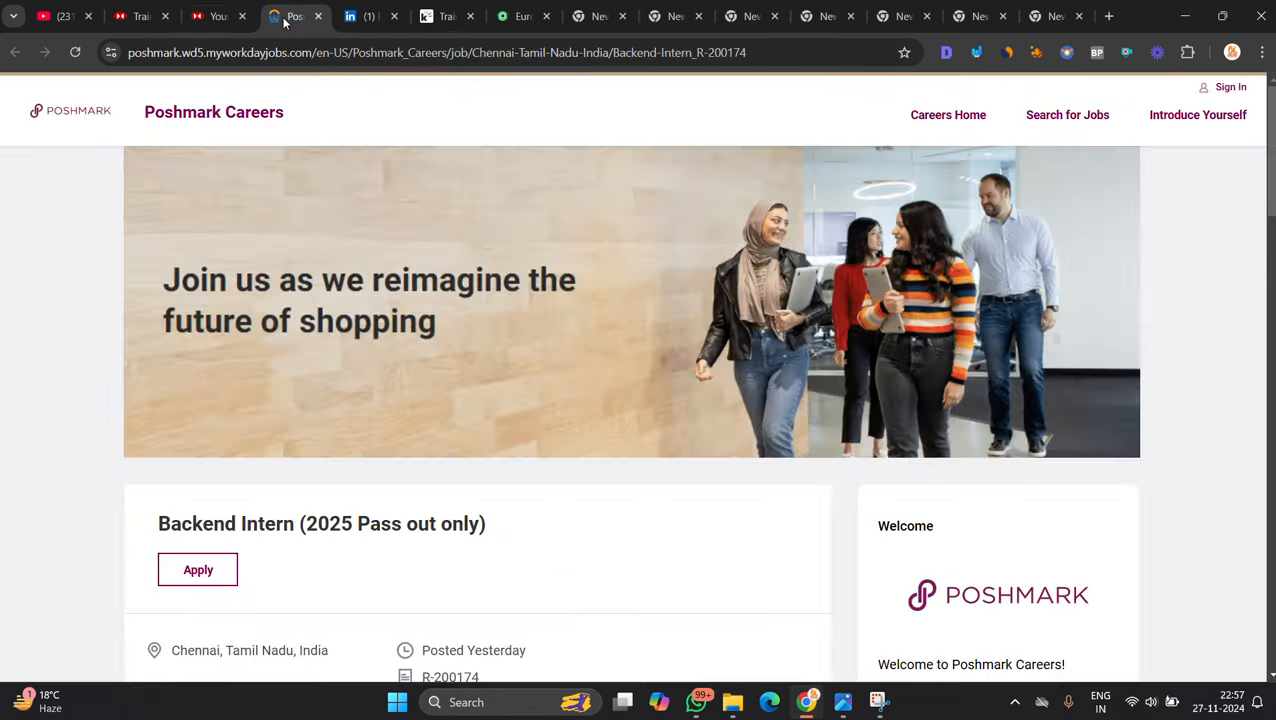
Read through Poshmark's Backend Intern (2025 Pass out only) job description in Chennai.
scroll("down", 3)
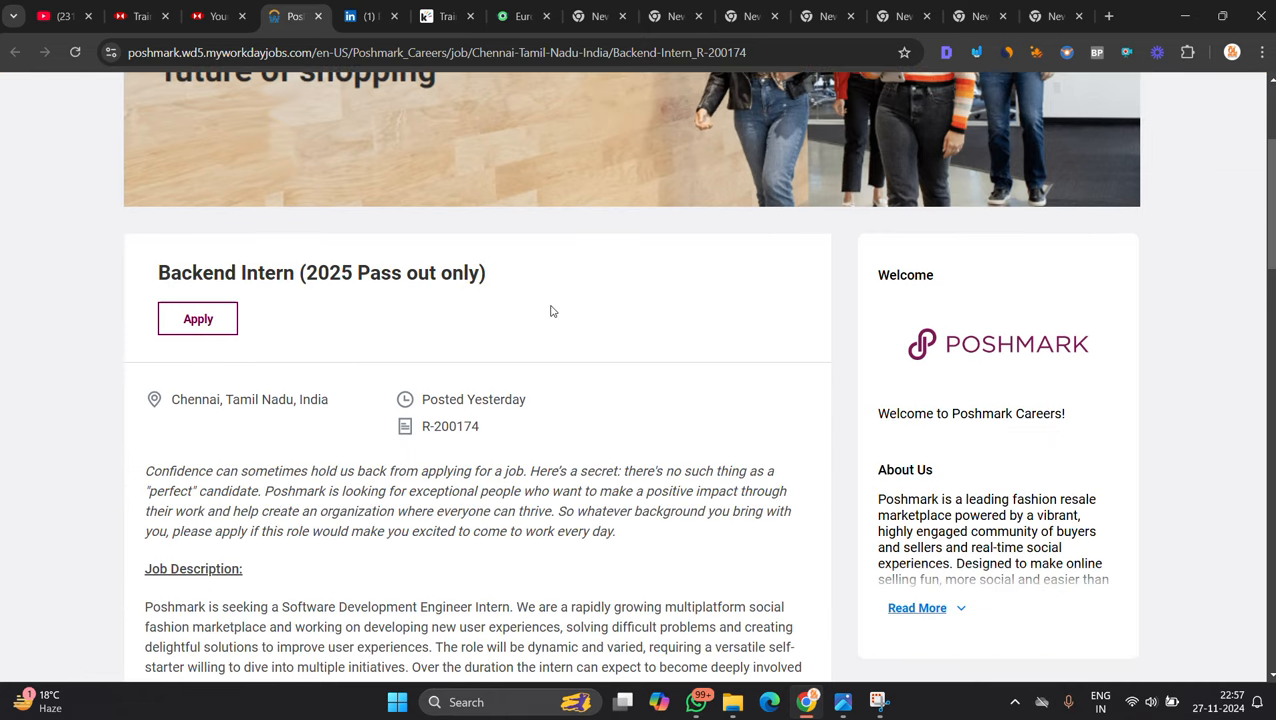
scroll("down", 3)
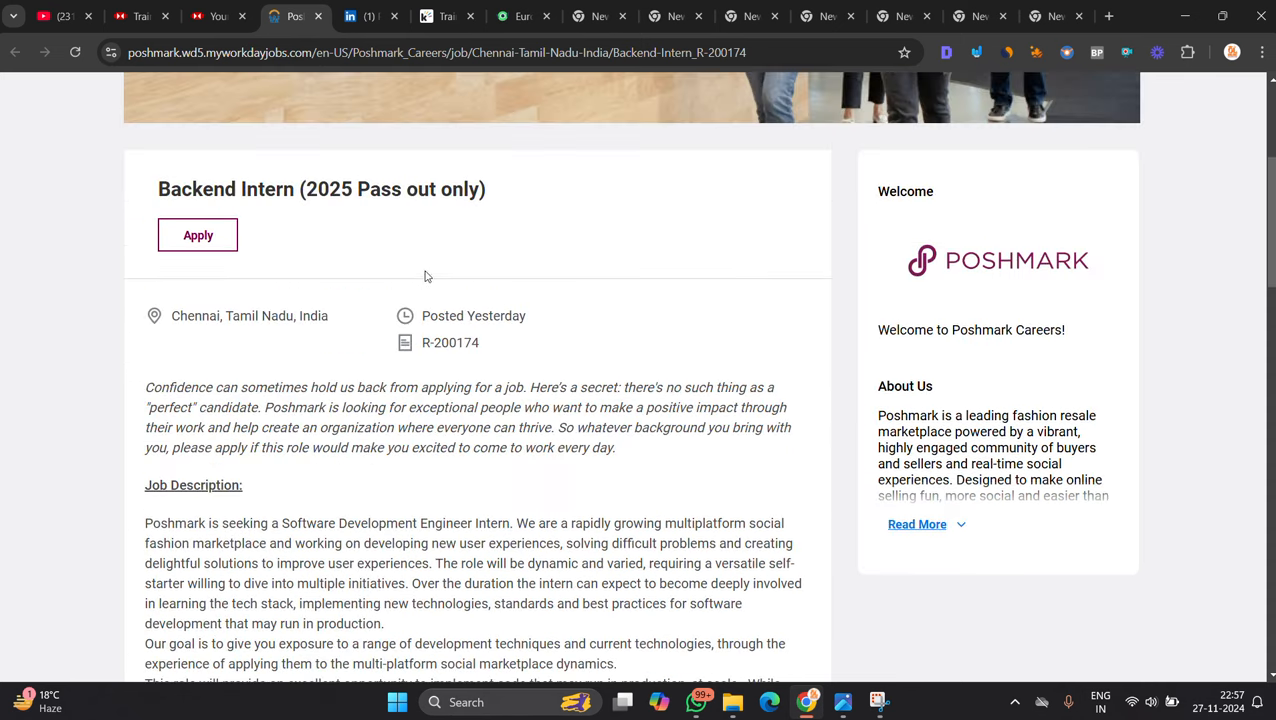
scroll("down", 3)
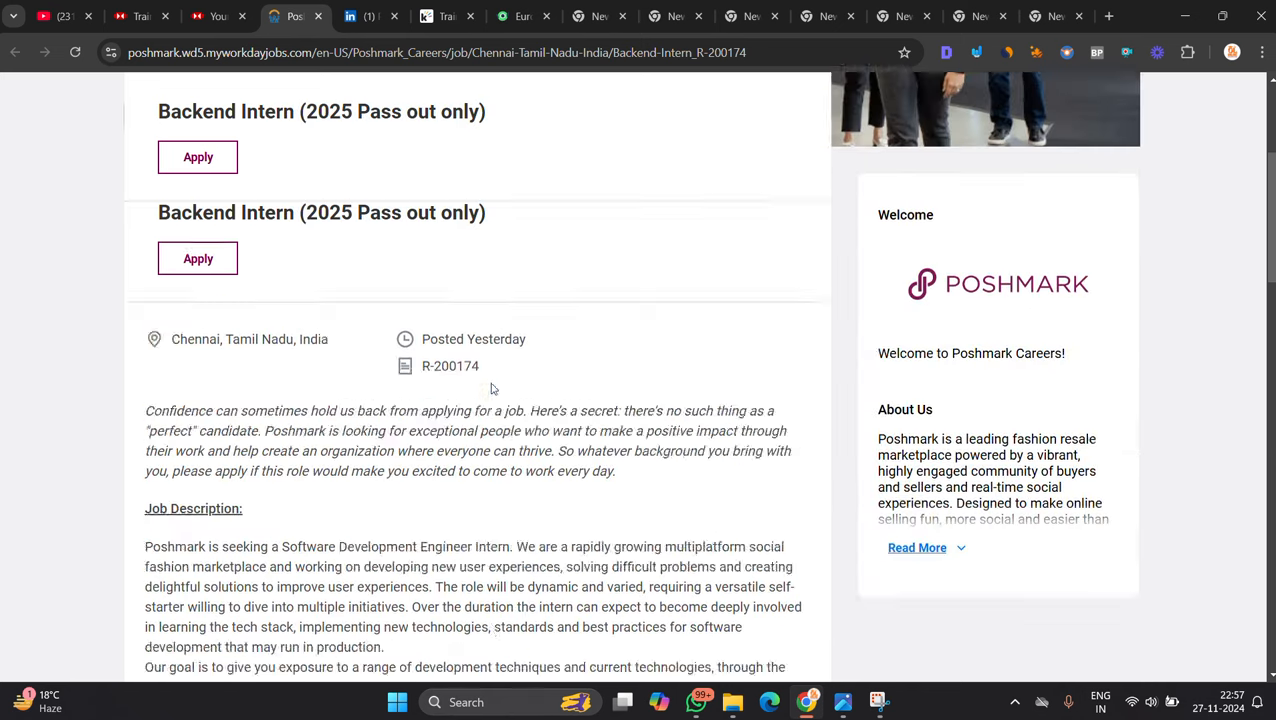
scroll("up", 3)
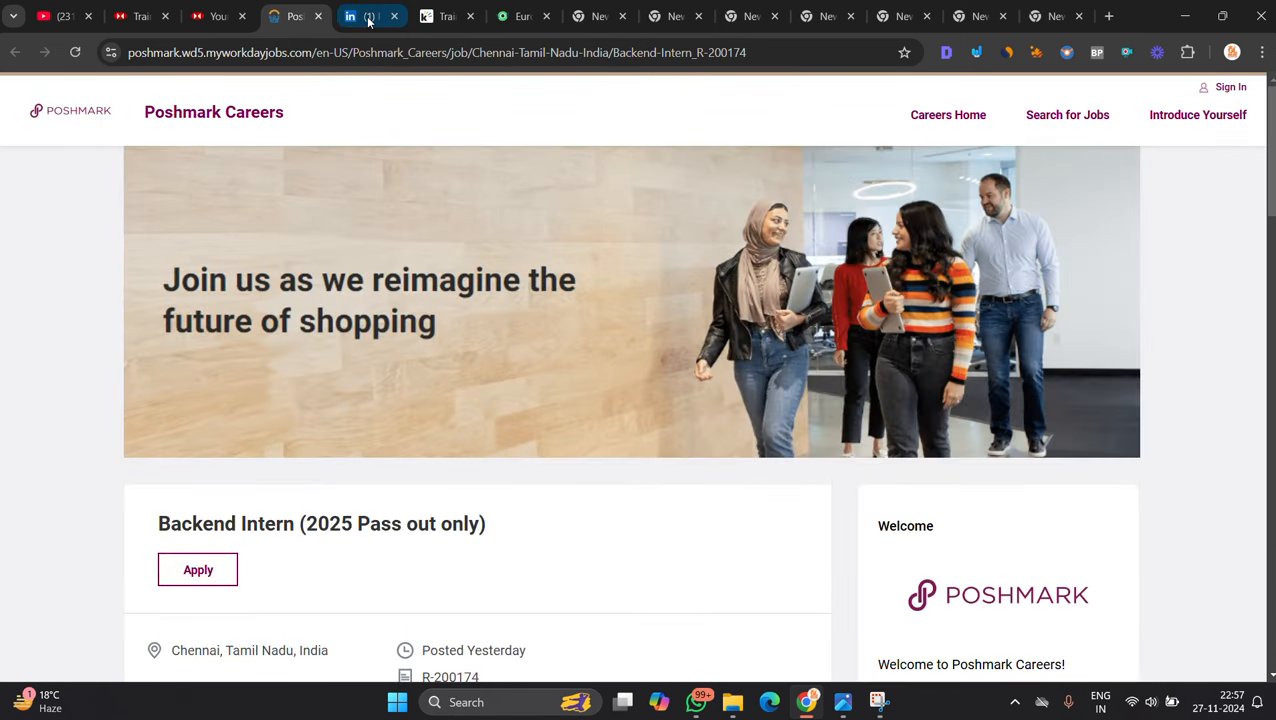
Go via the LinkedIn hiring post to Cloud Analogy's Trainee-AI/ML posting in Noida.
left_click(360, 16)
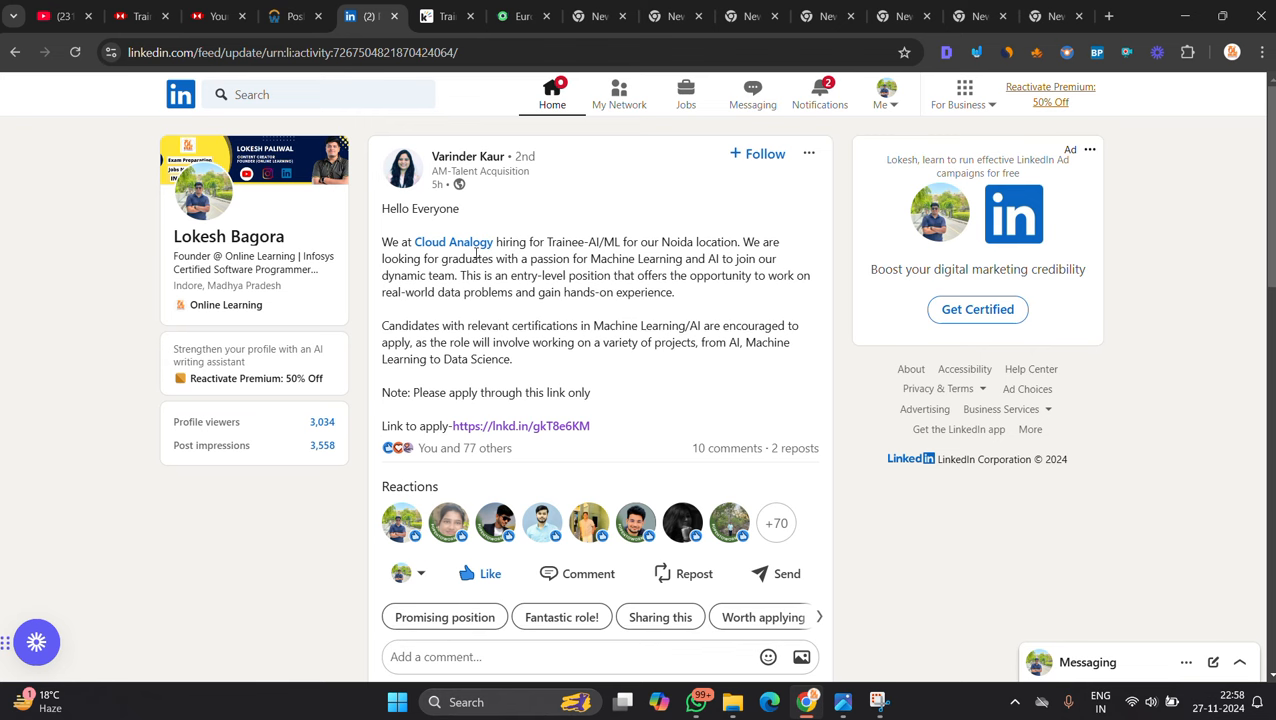
left_click(520, 424)
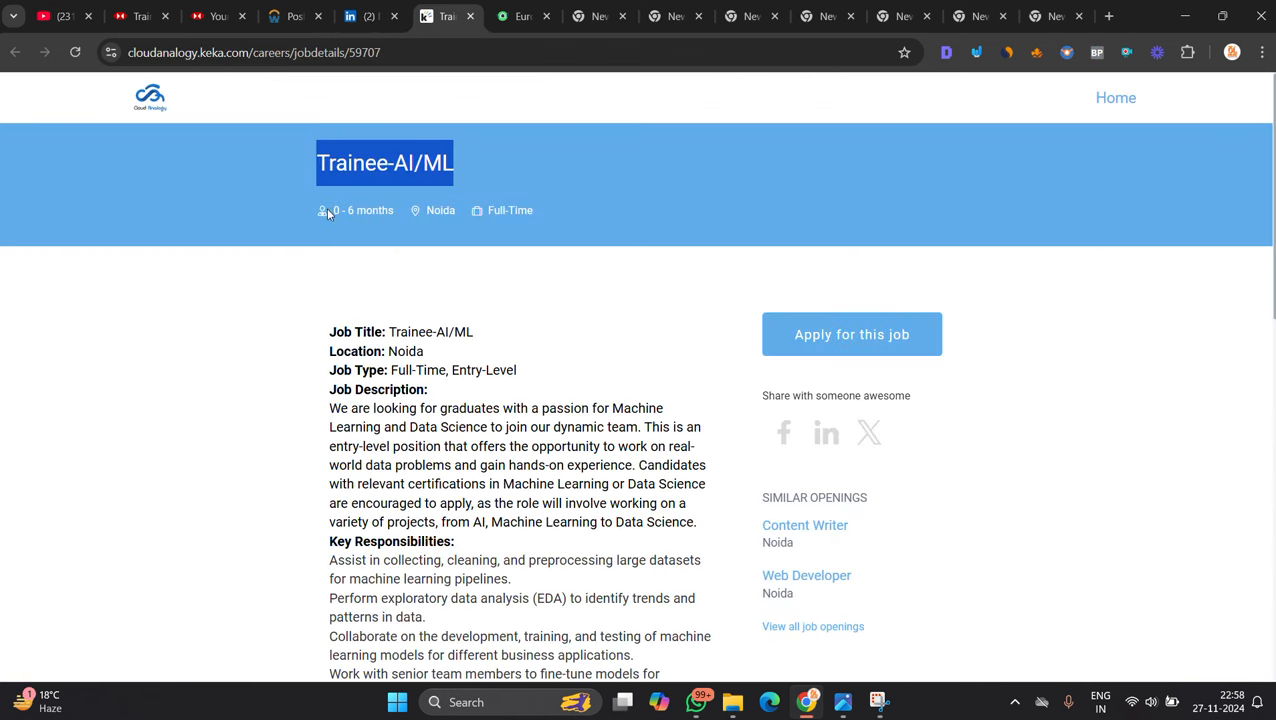
Read the full Trainee-AI/ML job description, start its application form, then move to the Eurofins posting.
scroll("down", 3)
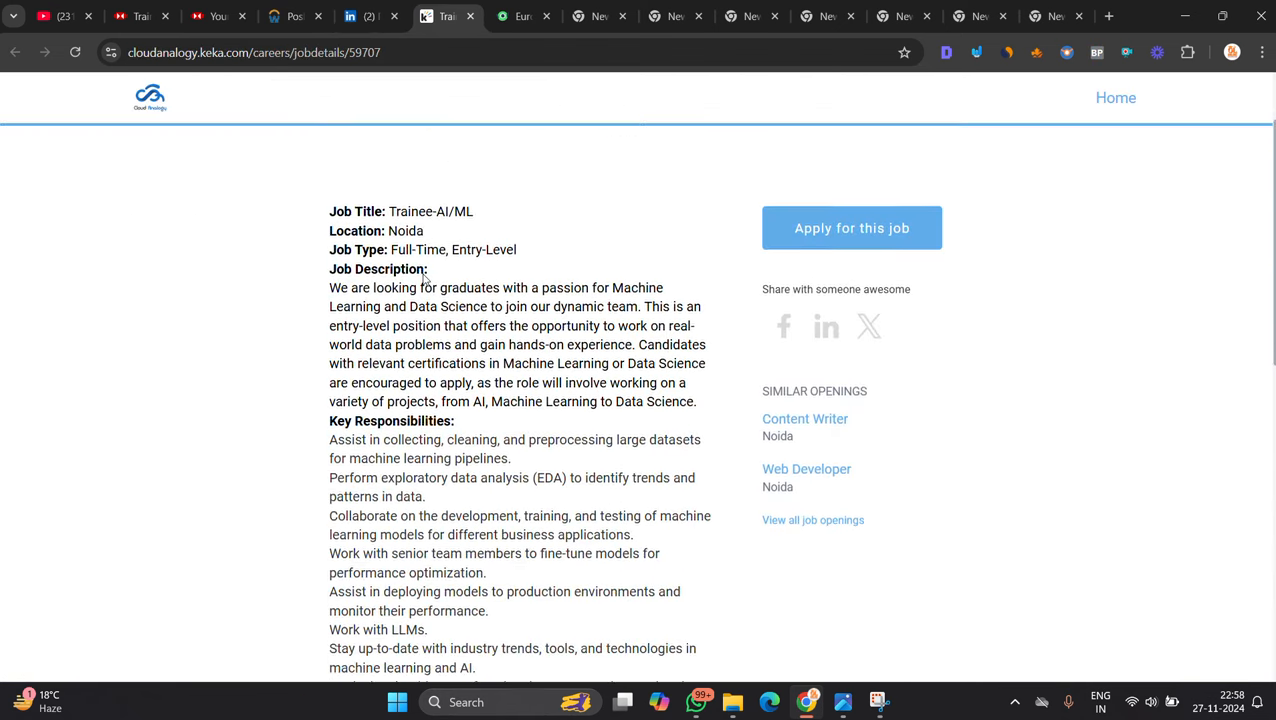
scroll("down", 3)
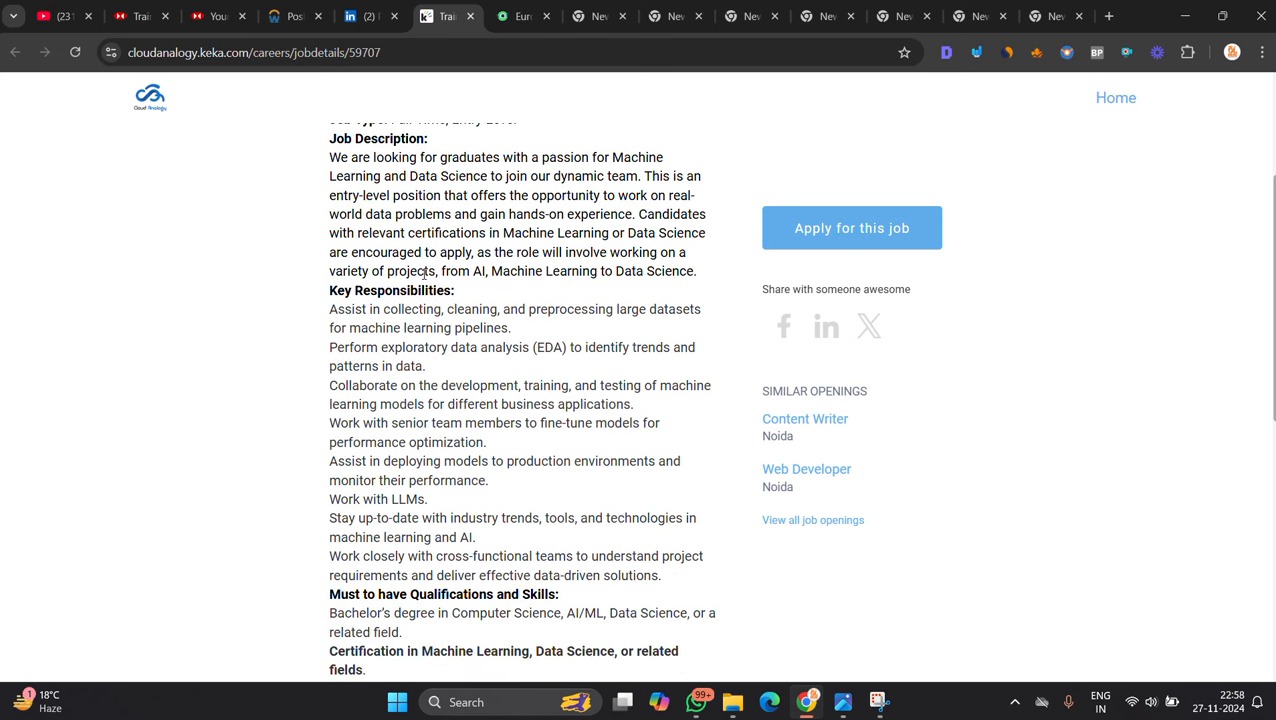
scroll("down", 3)
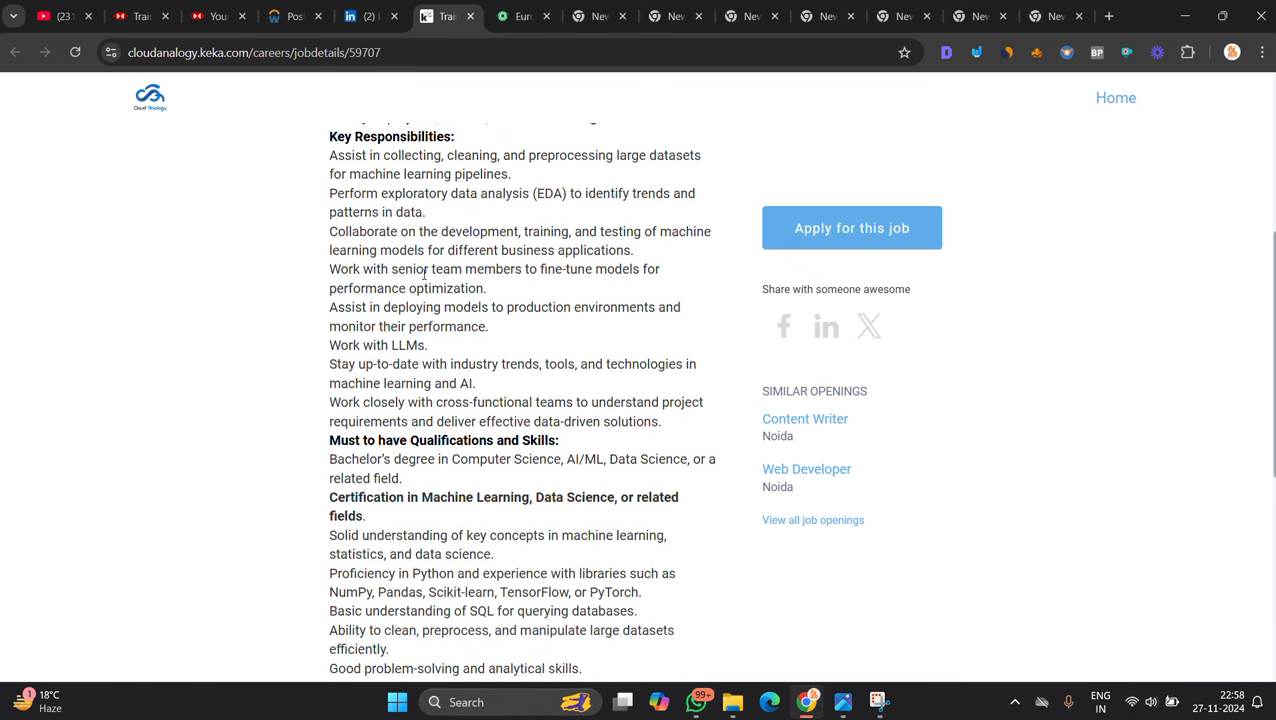
scroll("down", 3)
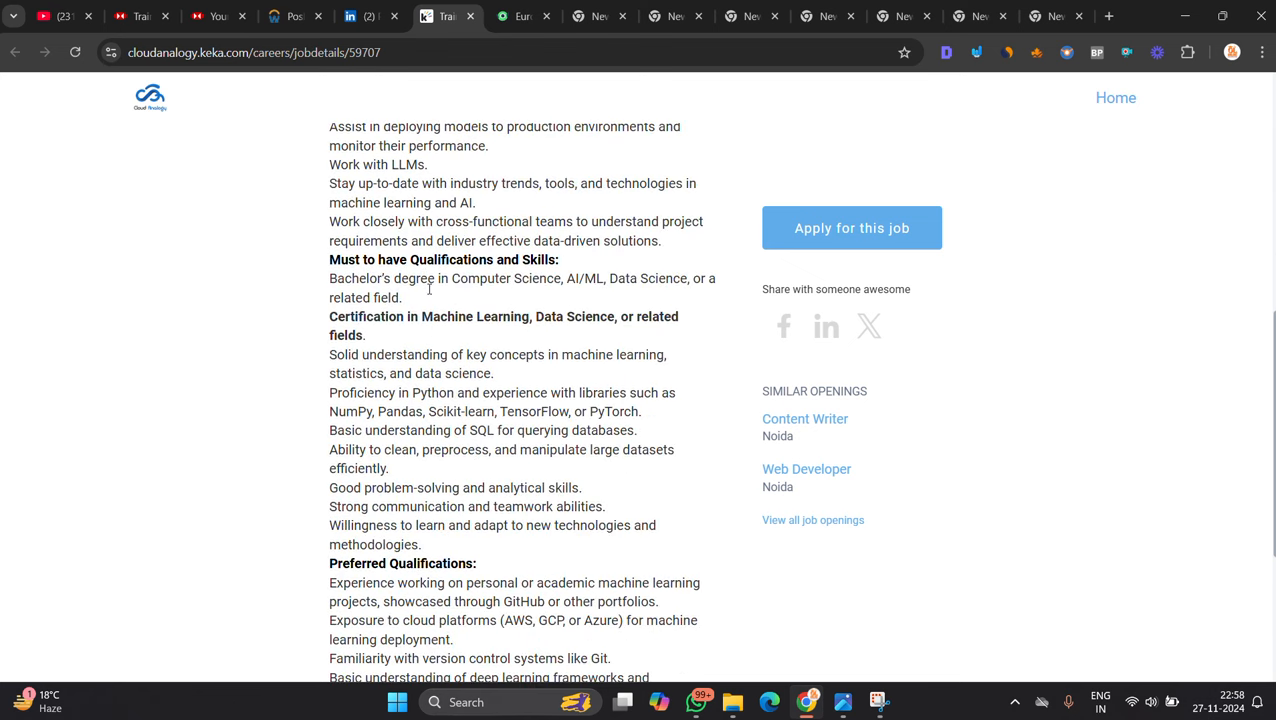
scroll("down", 3)
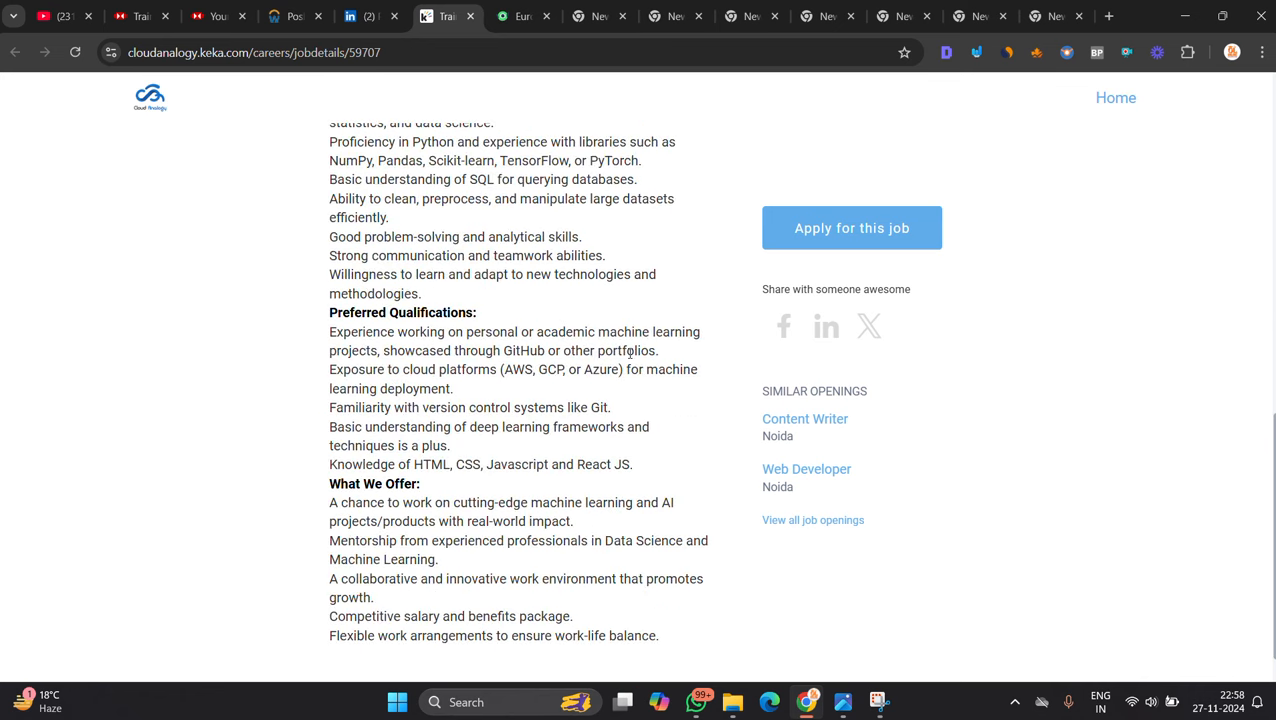
scroll("up", 3)
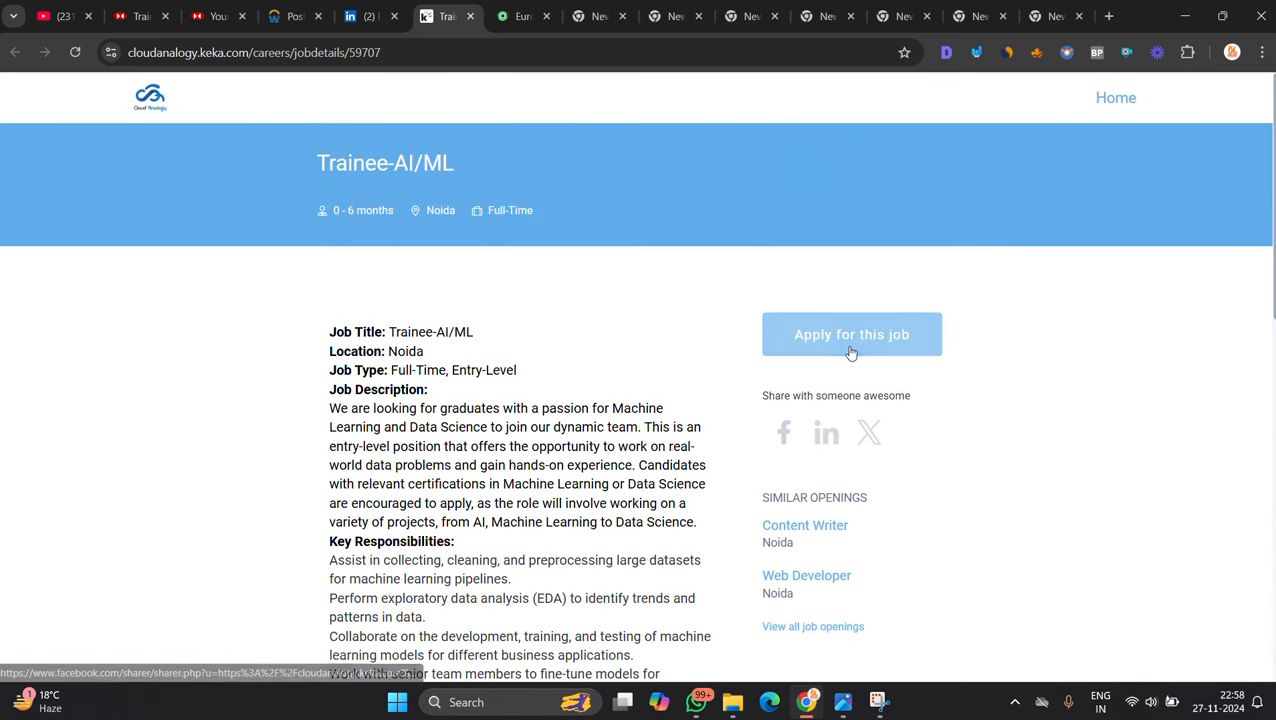
left_click(850, 334)
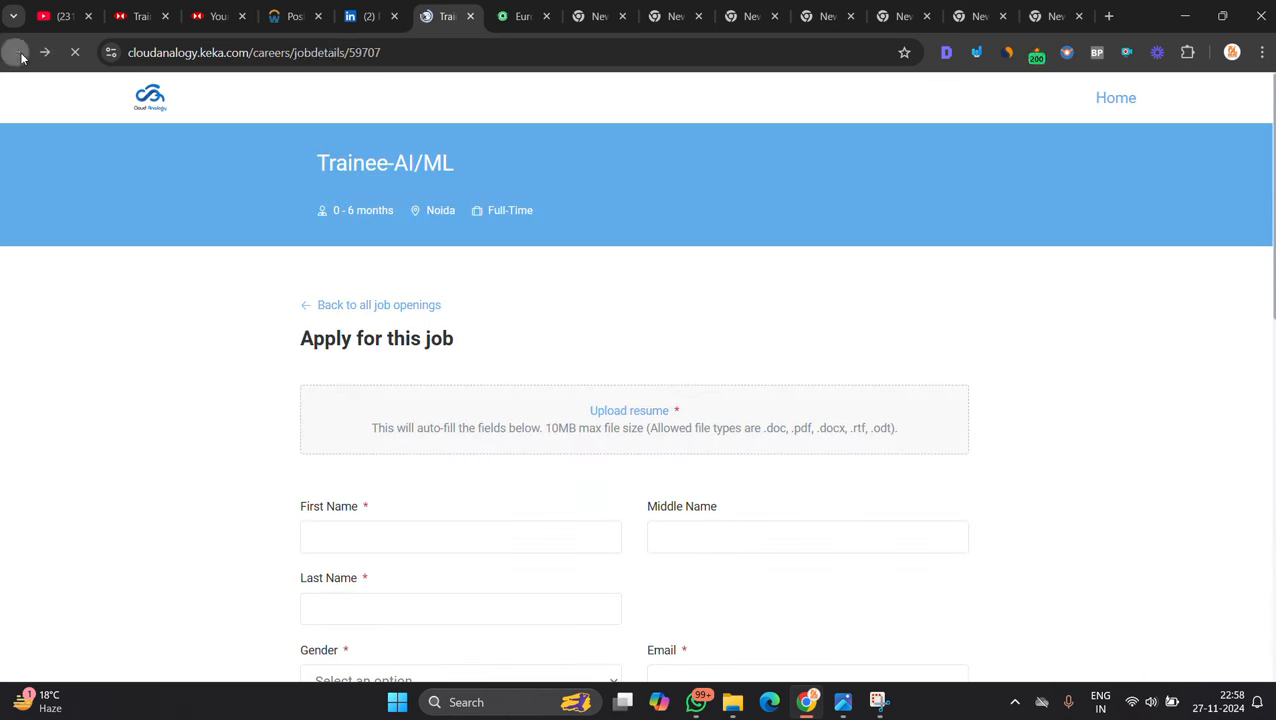
left_click(522, 16)
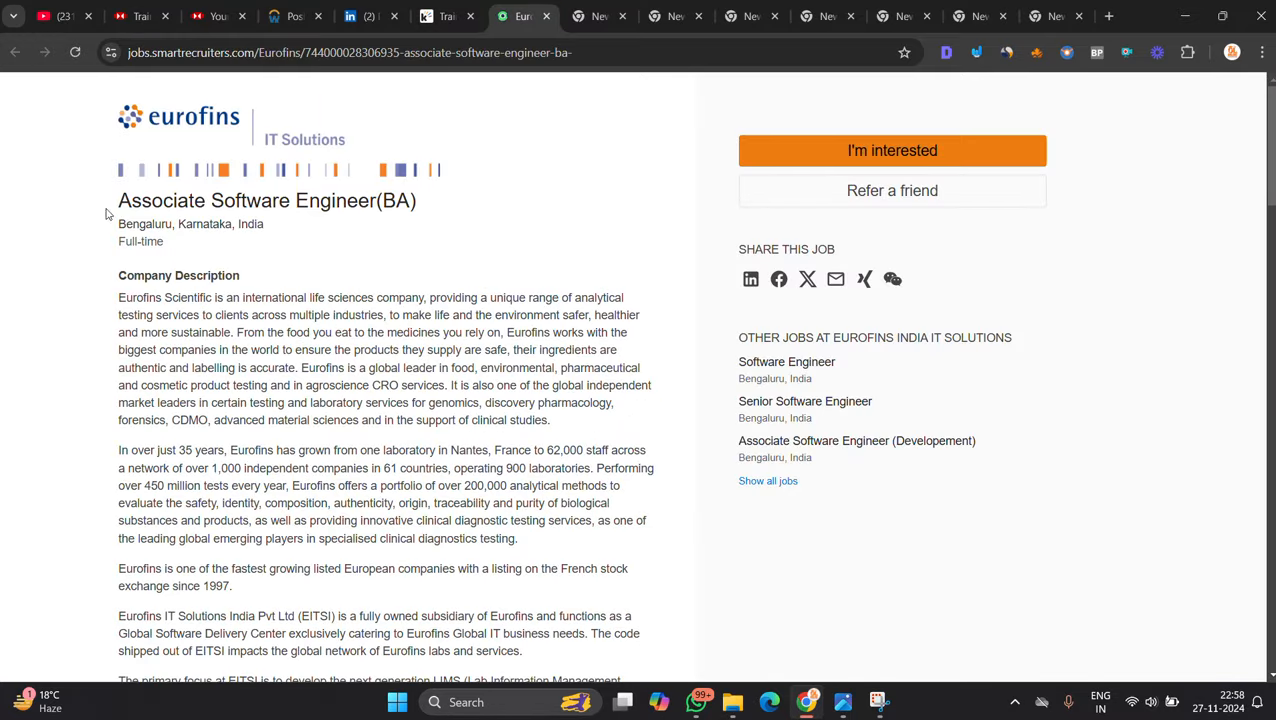
mouse_move(464, 232)
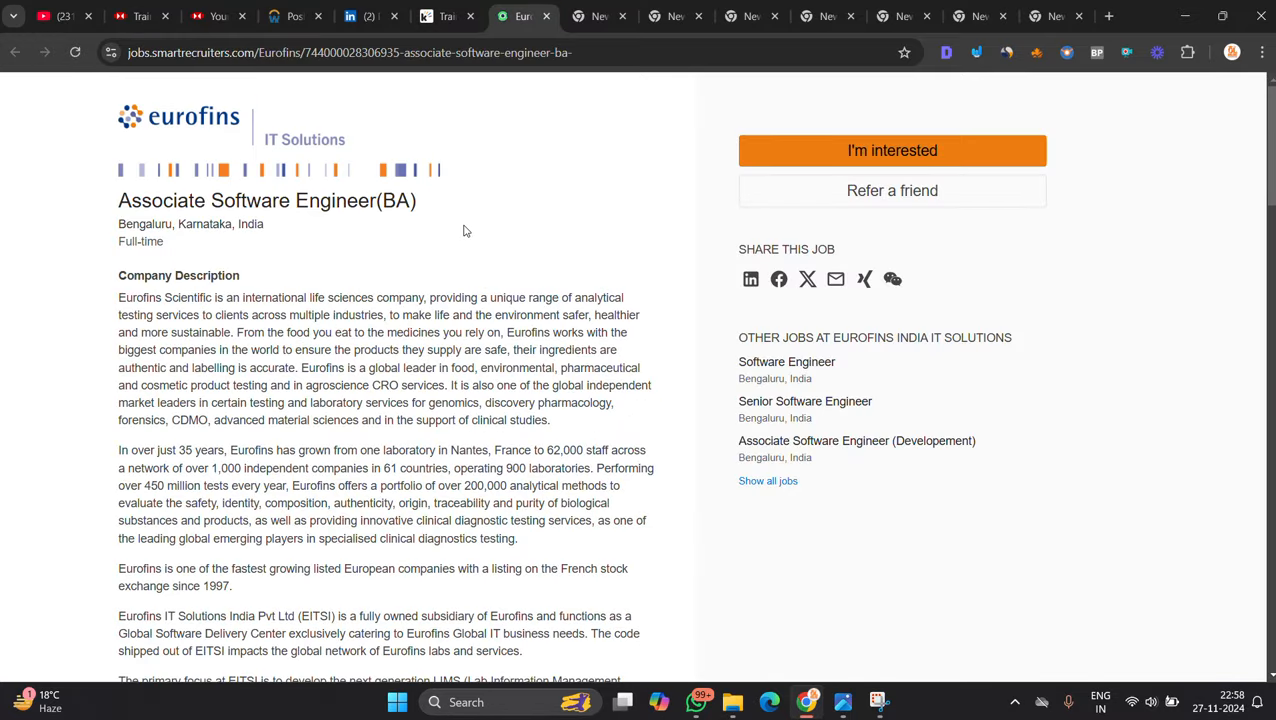
Read down the Eurofins Associate Software Engineer(BA) posting and clear the highlighted experience requirement.
scroll("down", 3)
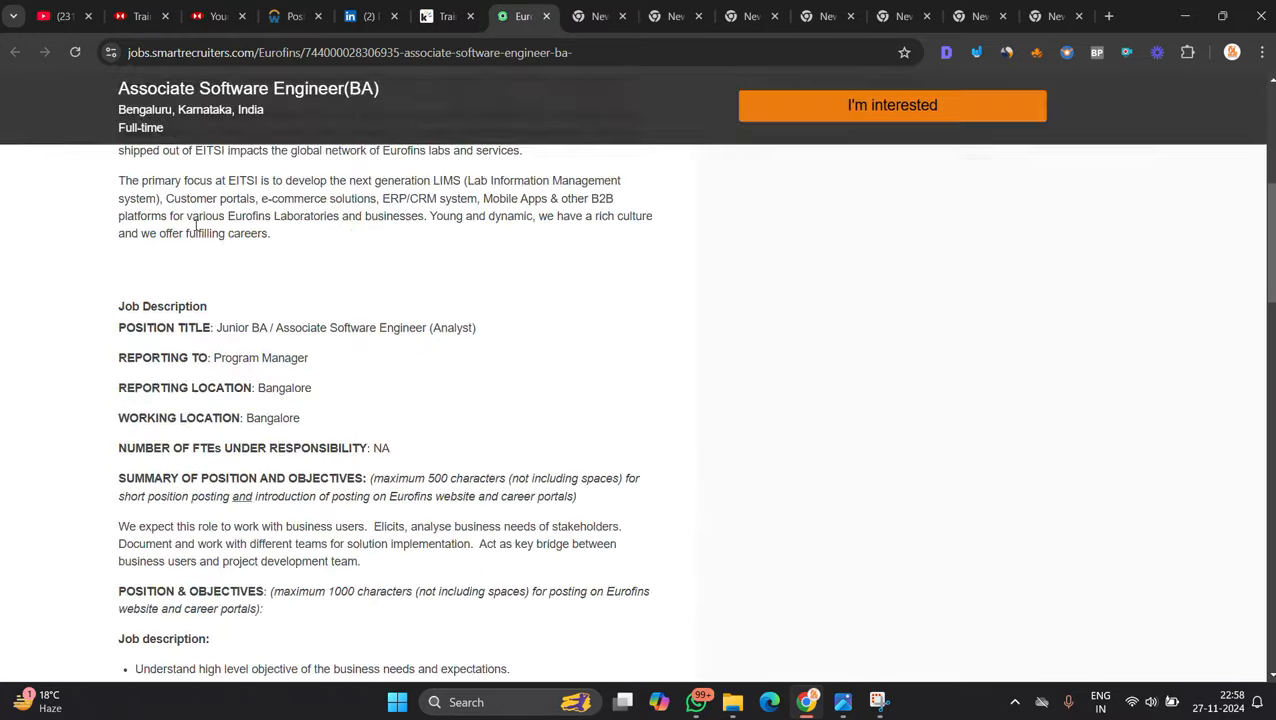
scroll("down", 3)
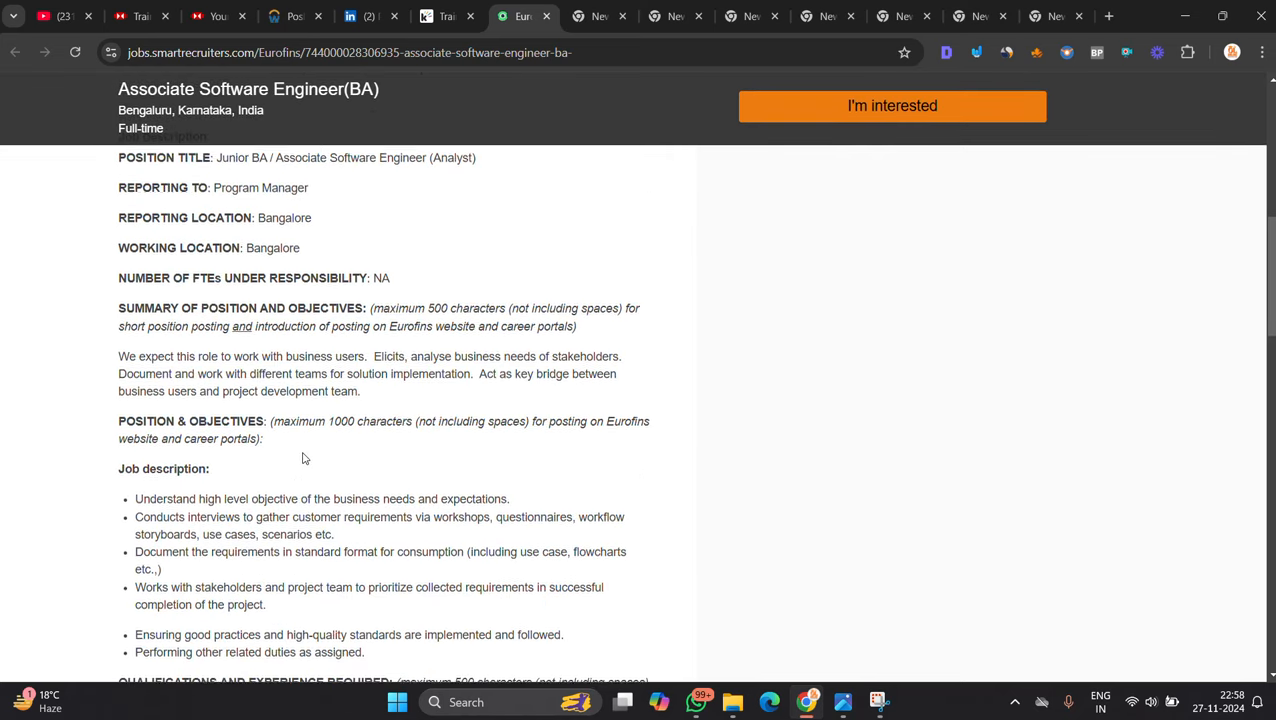
scroll("down", 3)
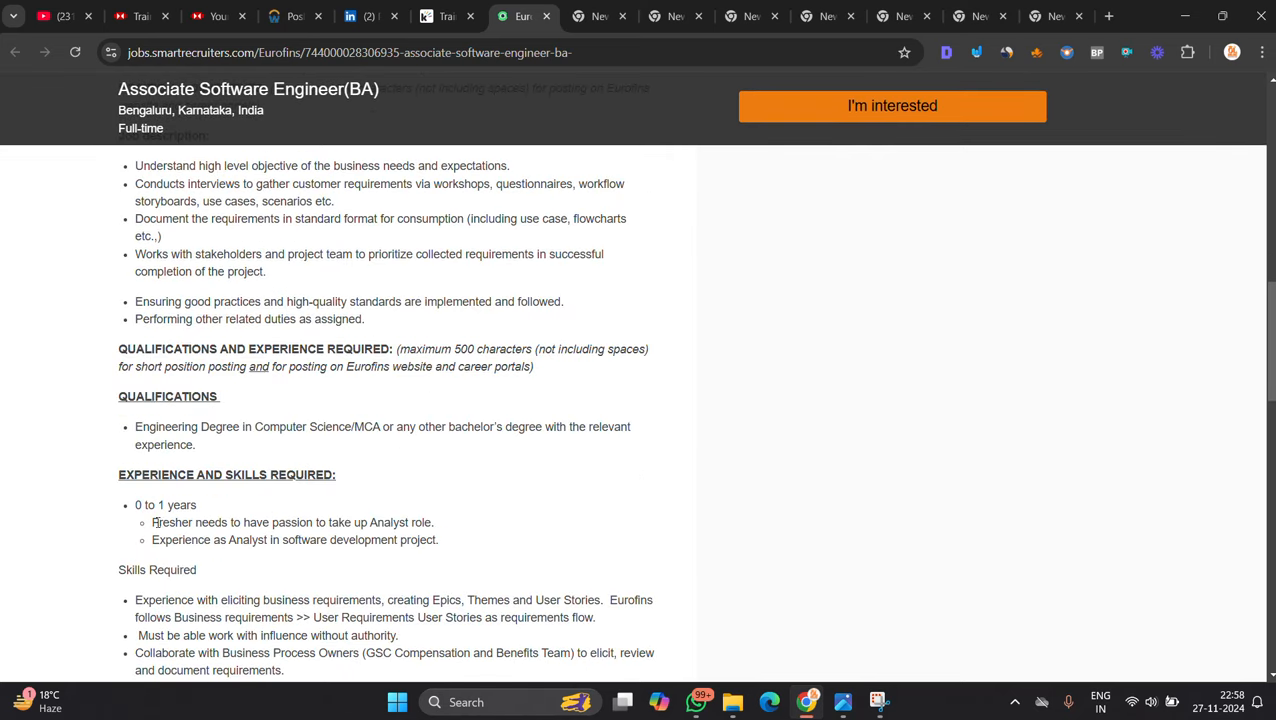
mouse_move(480, 536)
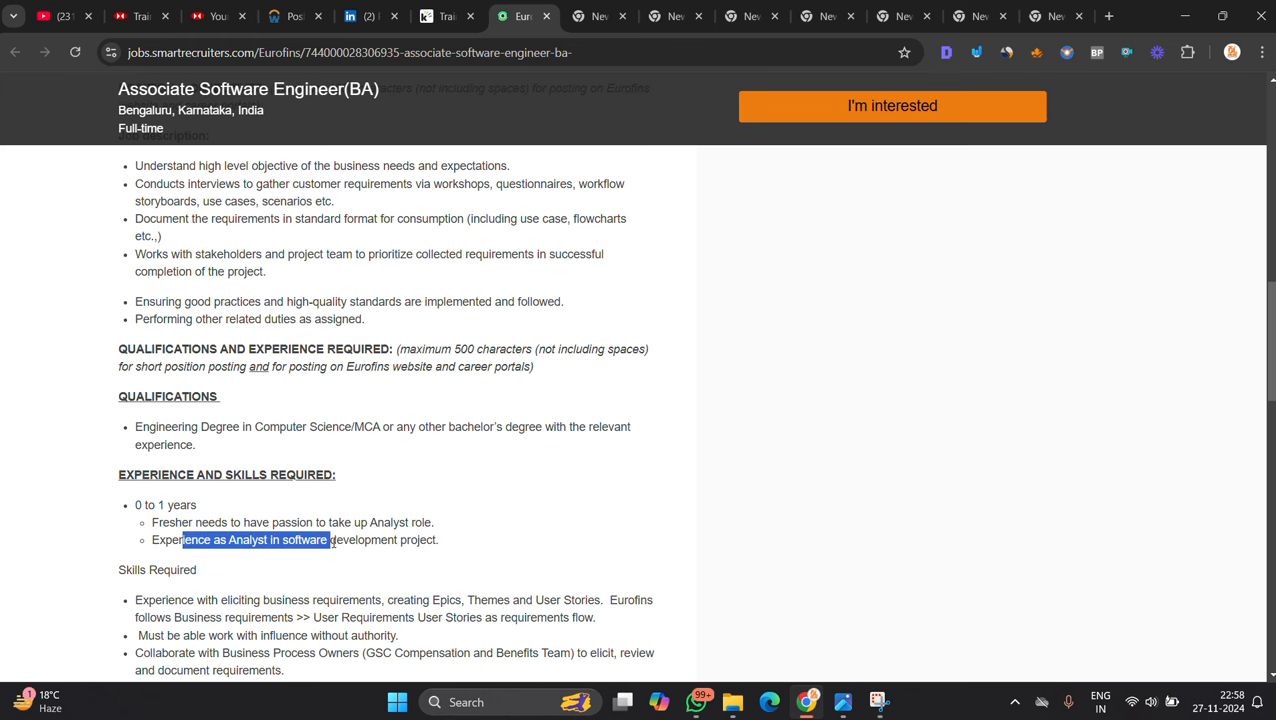
left_click(456, 536)
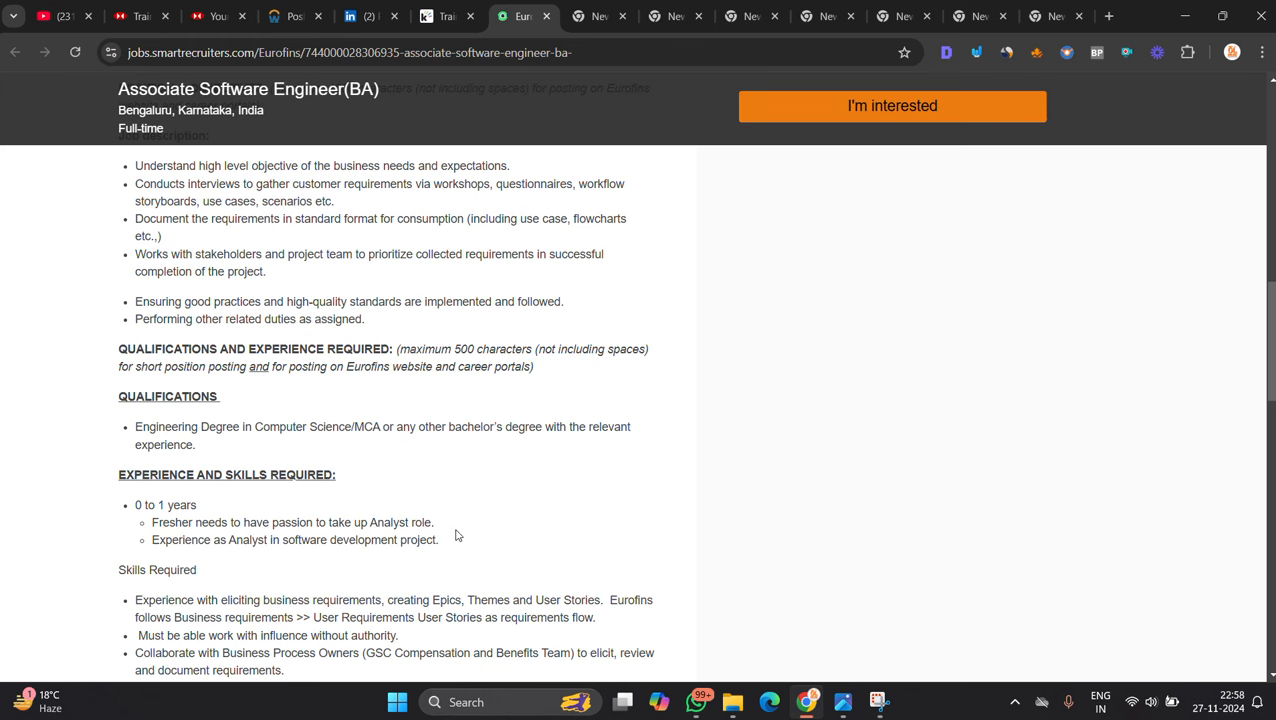
scroll("up", 3)
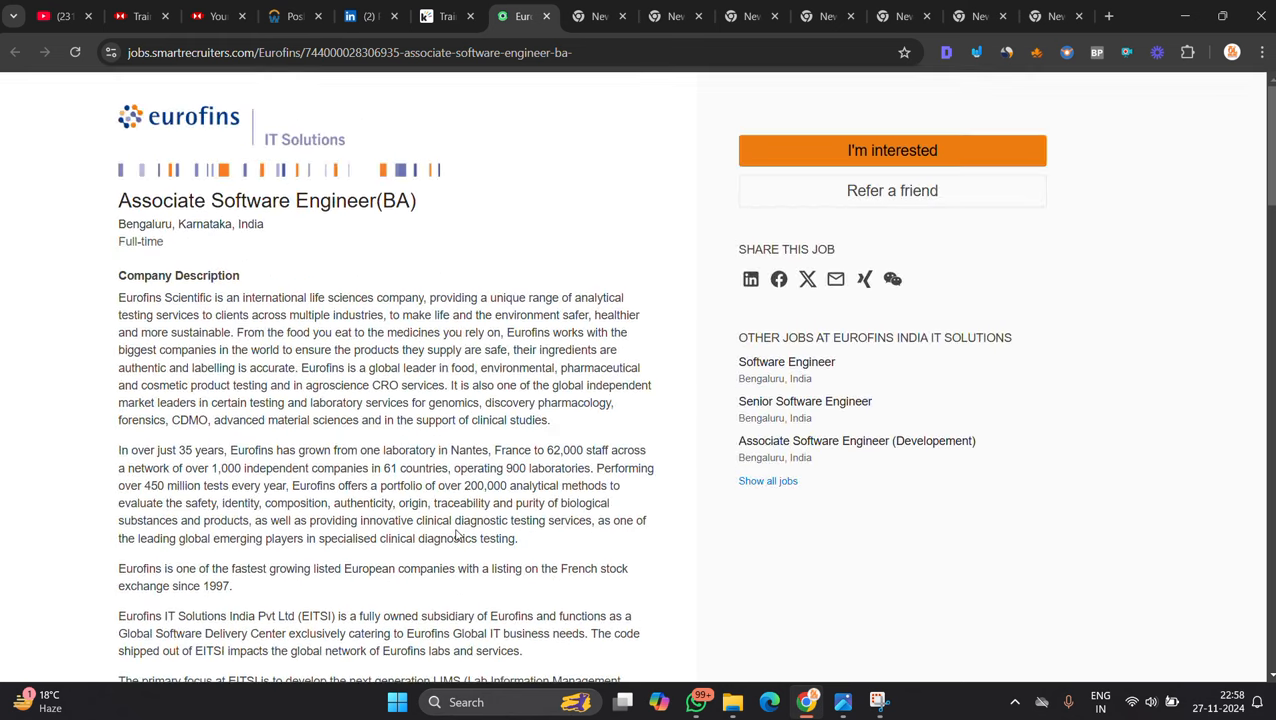
scroll("down", 3)
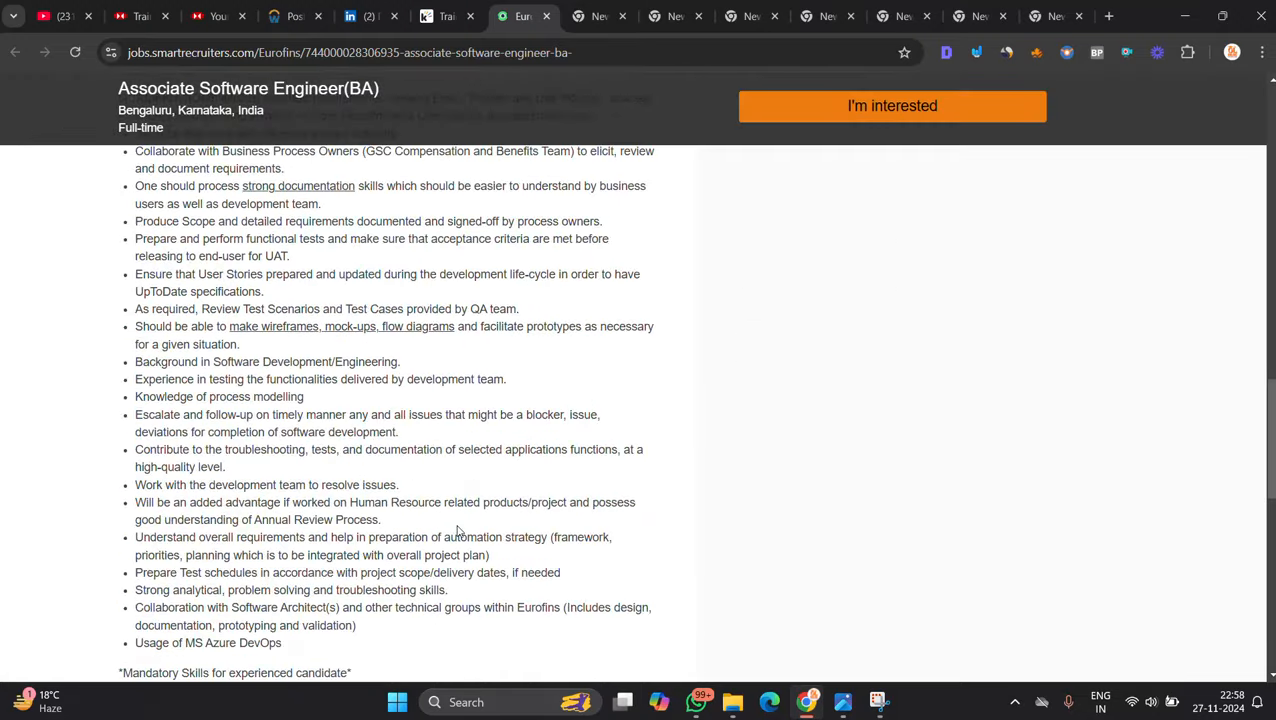
Re-skim the posting's requirements, then bring the hiring thumbnail image back up in Photos.
scroll("up", 3)
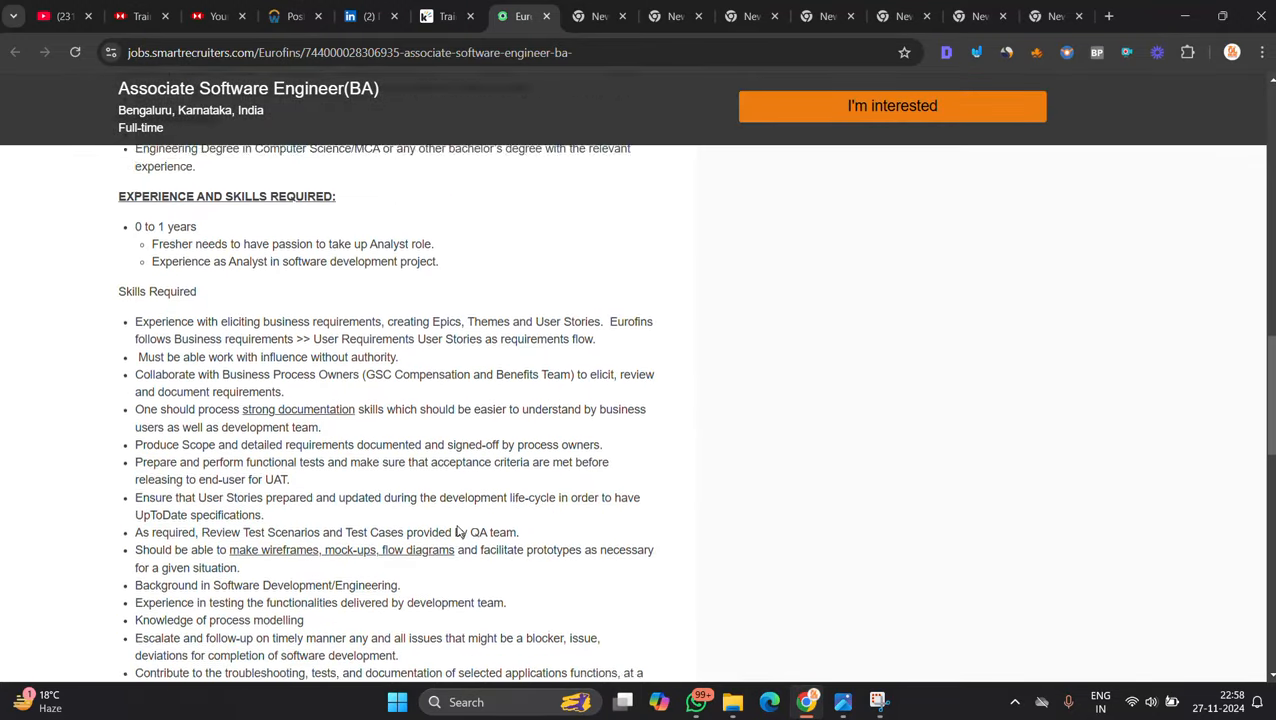
scroll("up", 3)
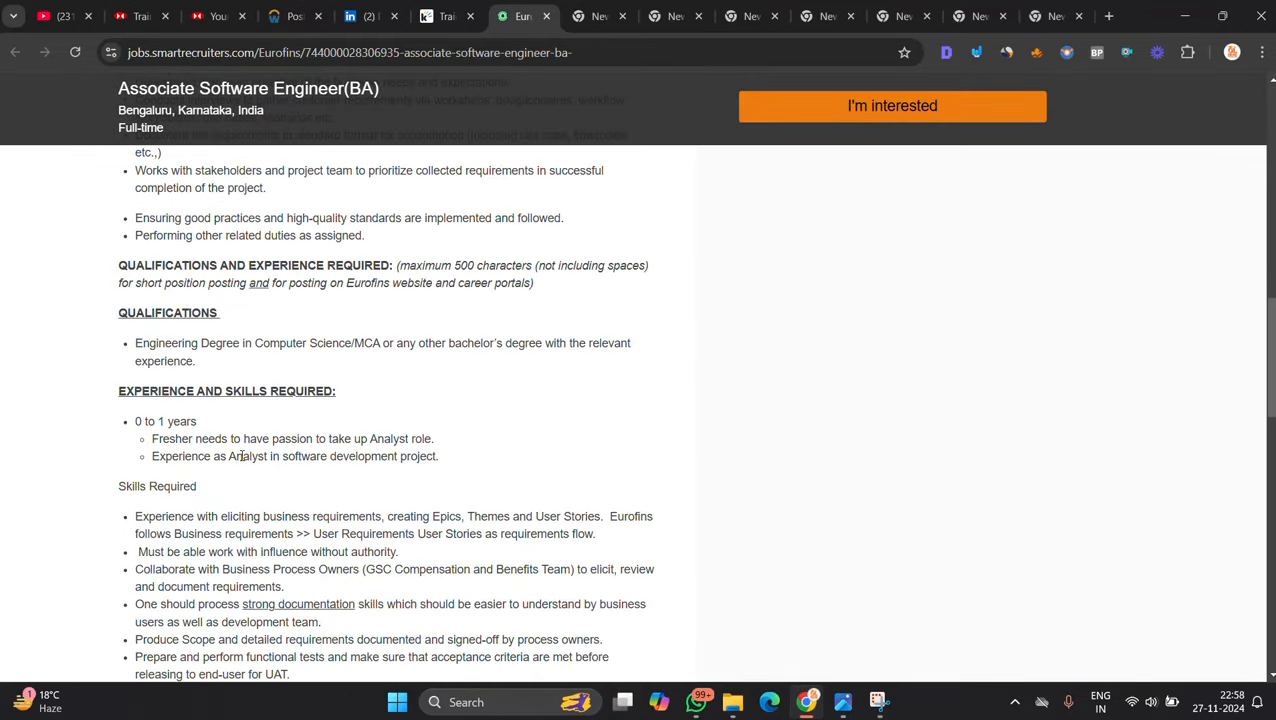
scroll("down", 3)
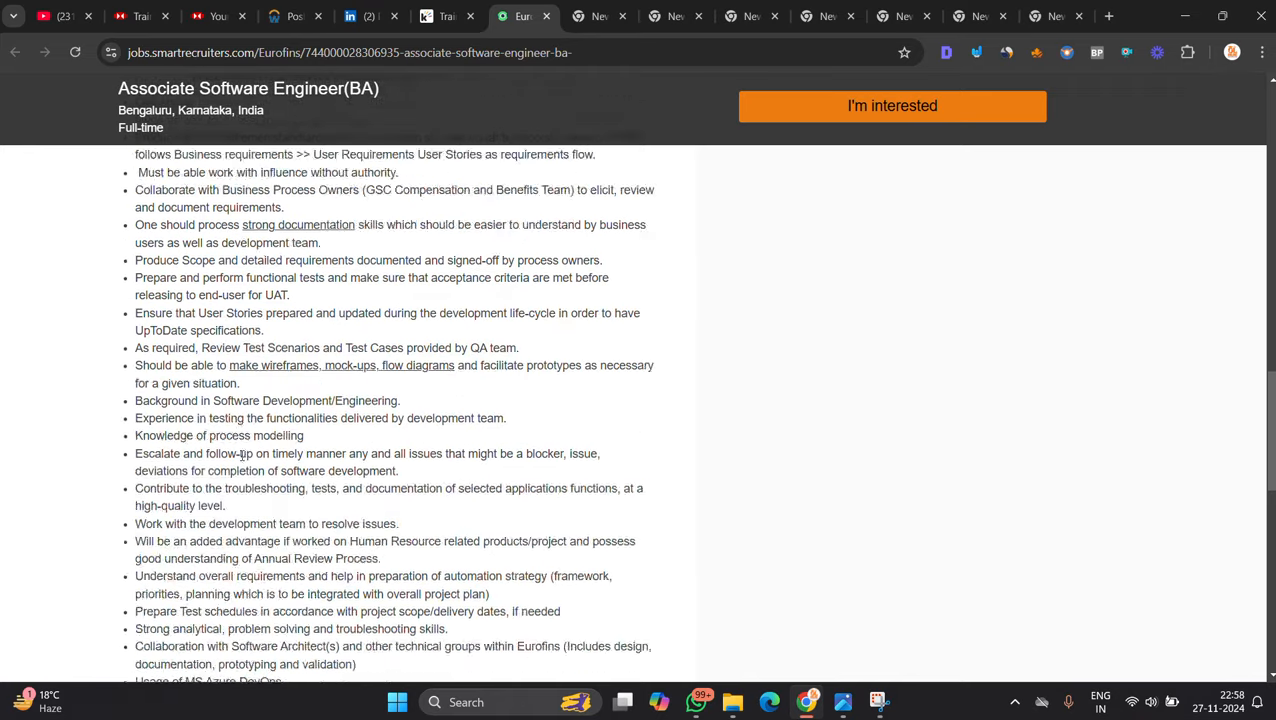
scroll("down", 3)
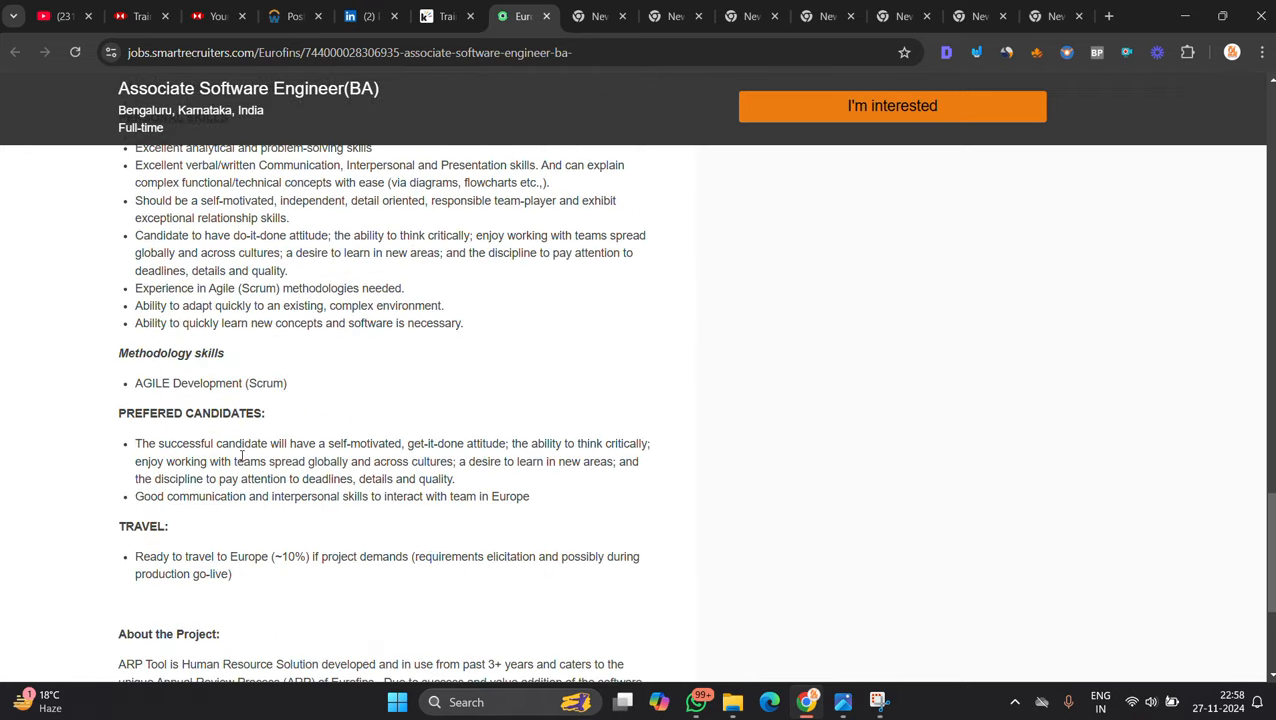
scroll("up", 3)
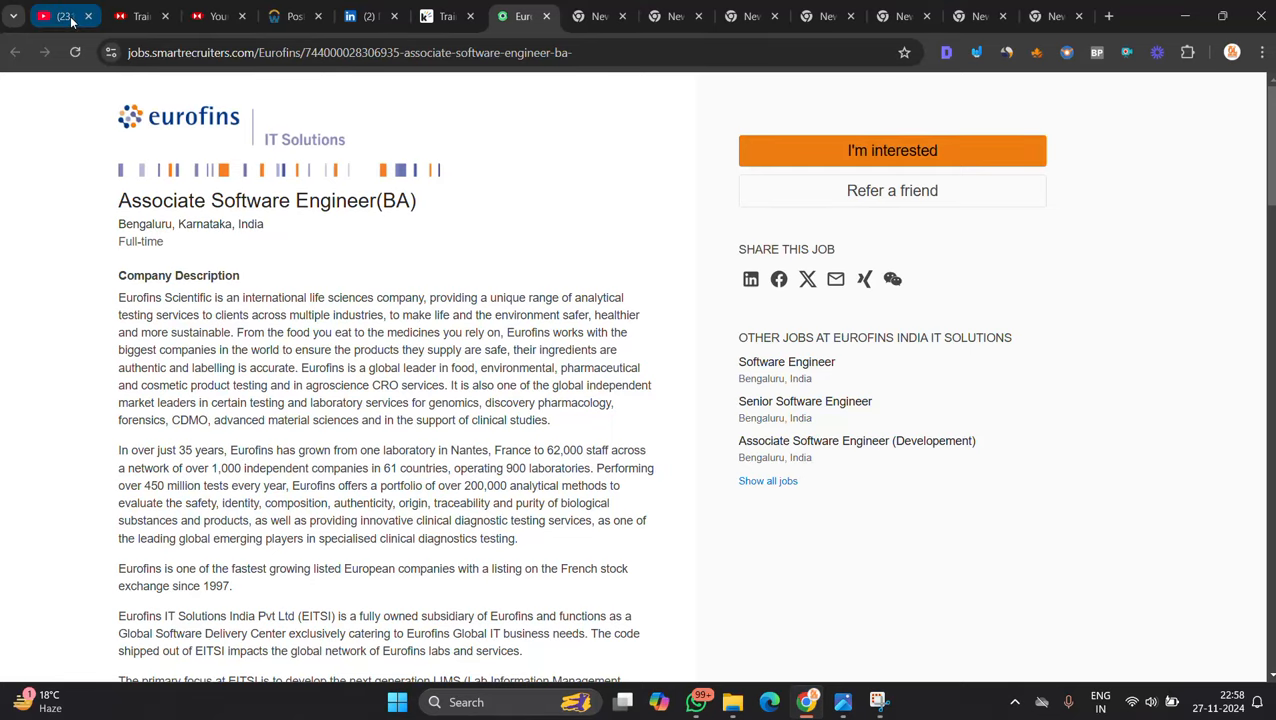
left_click(844, 700)
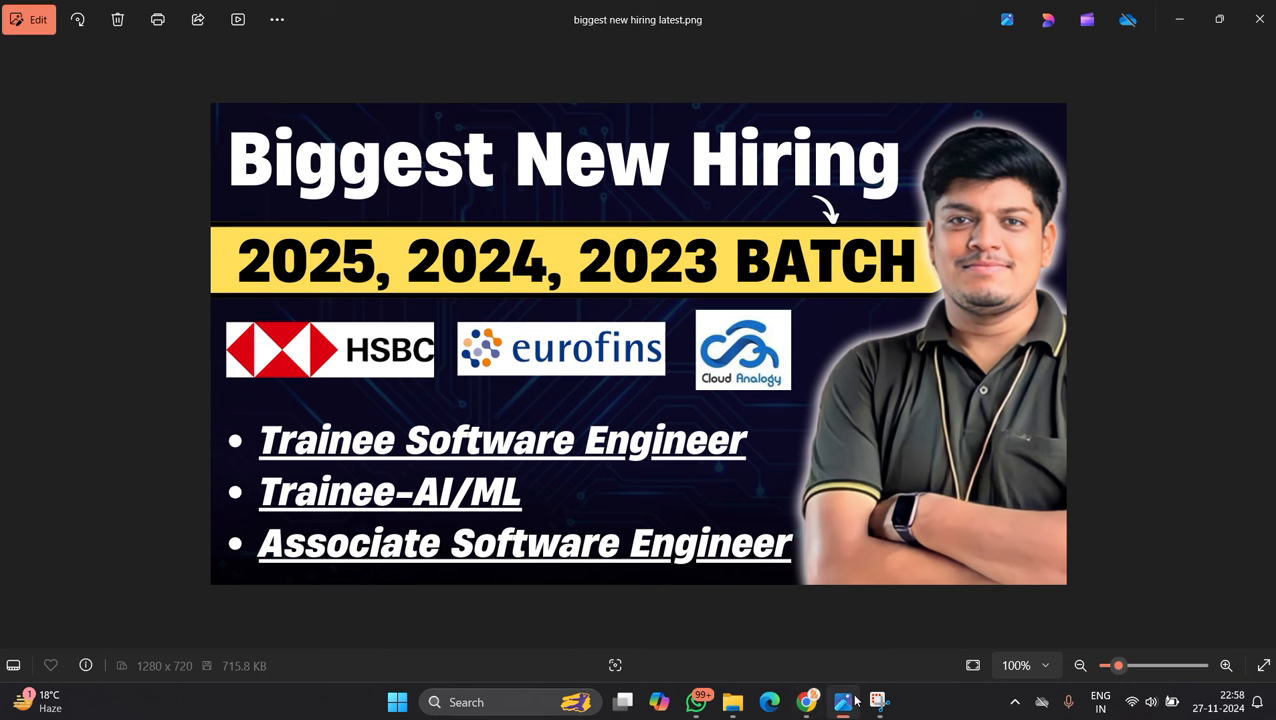